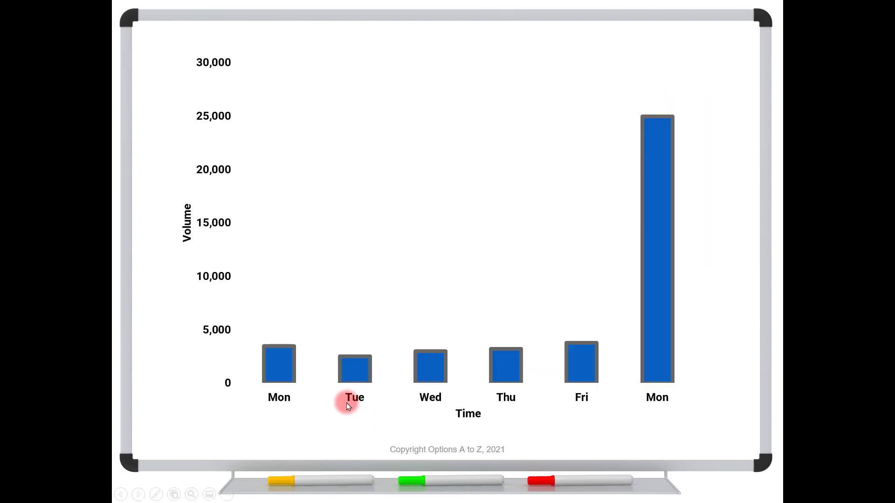
mouse_move(210, 350)
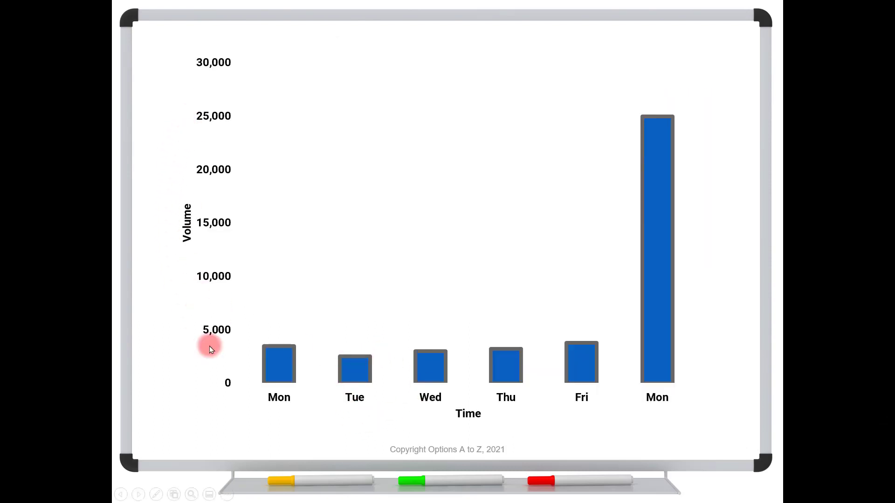
mouse_move(572, 382)
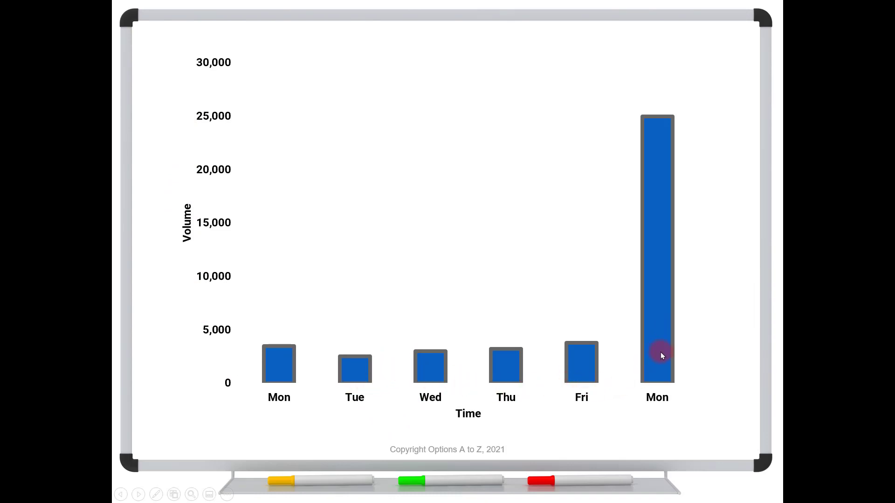
mouse_move(650, 124)
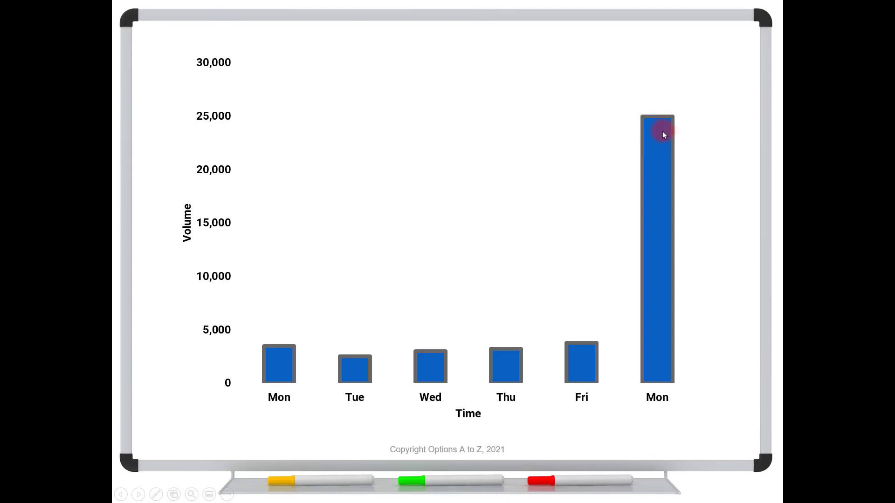
mouse_move(684, 108)
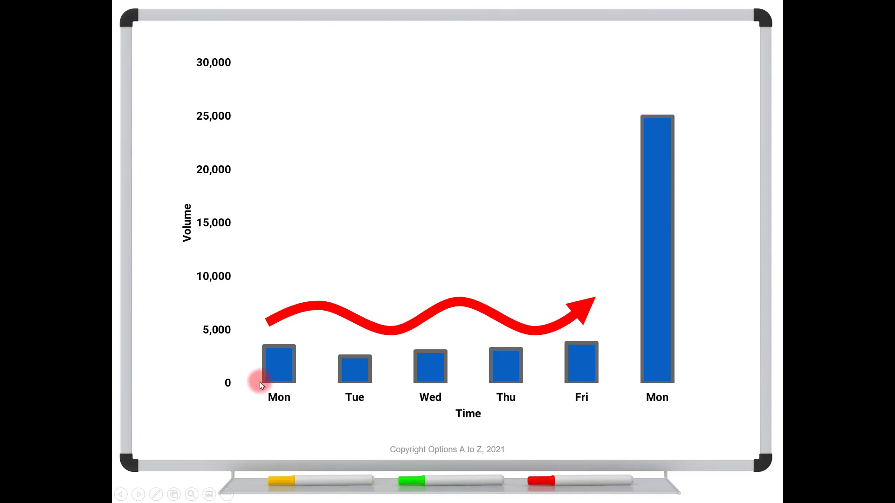
mouse_move(570, 378)
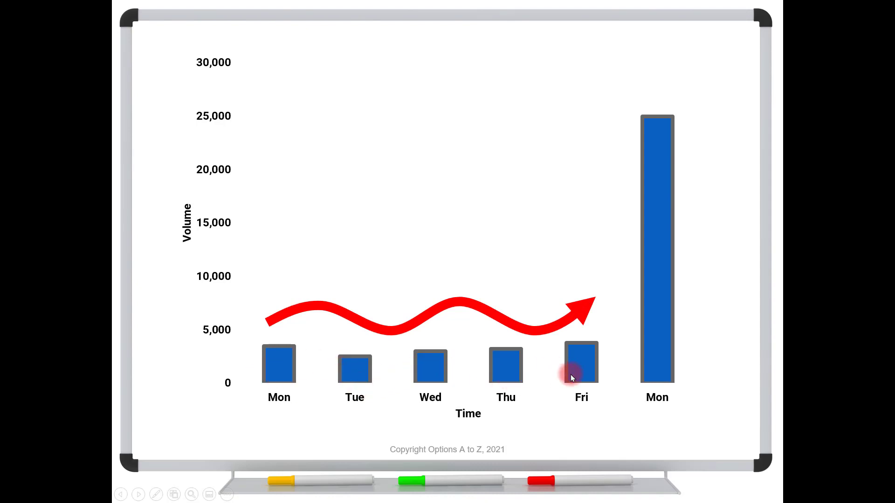
mouse_move(541, 376)
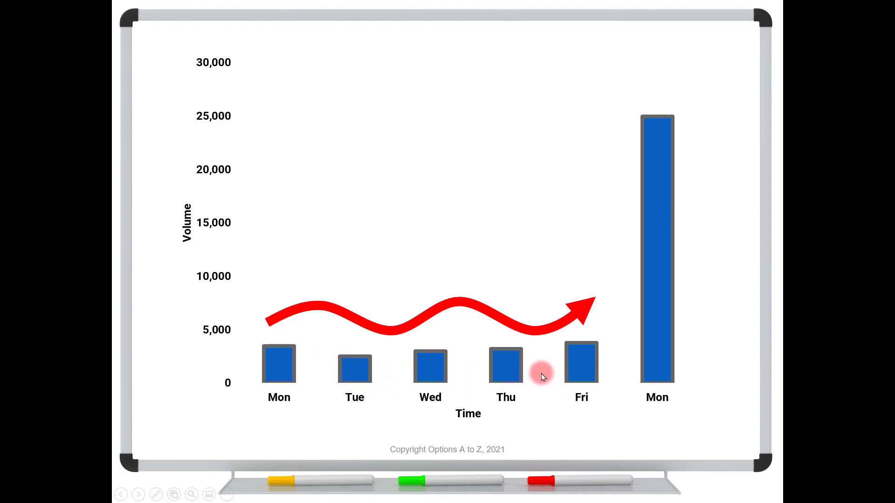
mouse_move(657, 222)
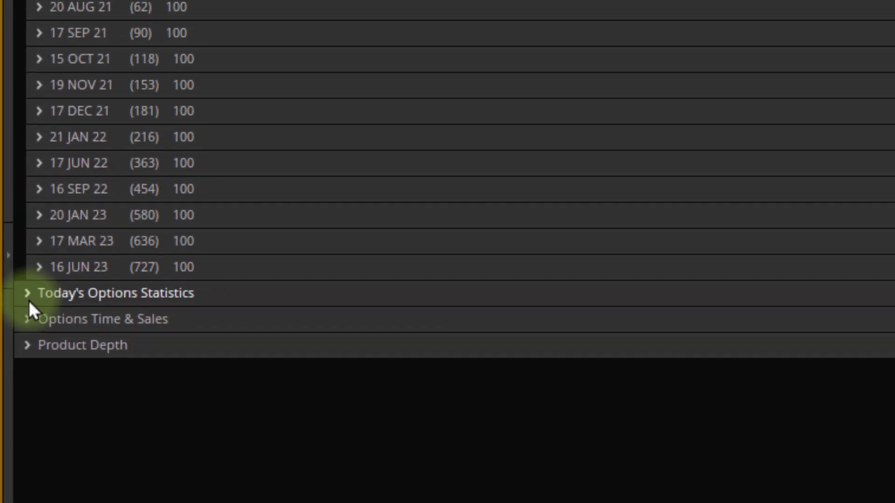
Expand the Today's Options Statistics section to reveal AAPL's trade analysis, delta breakdown and Sizzle Index
click(47, 292)
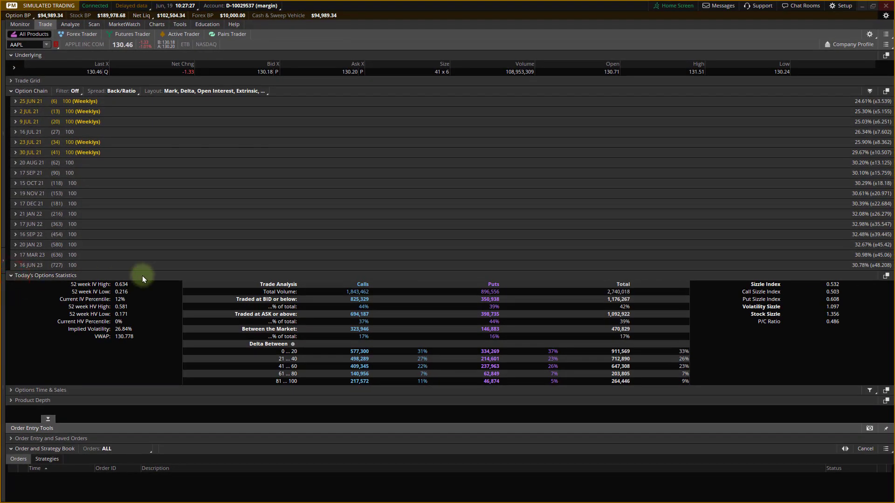
mouse_move(93, 274)
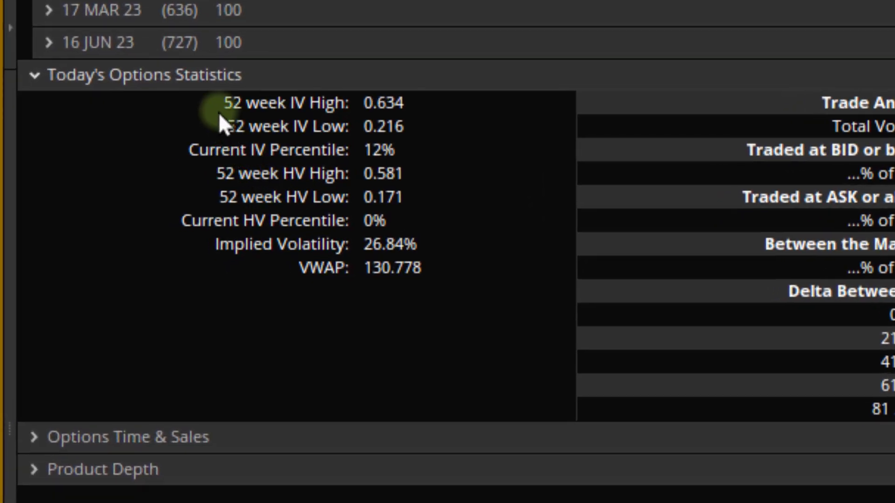
mouse_move(313, 127)
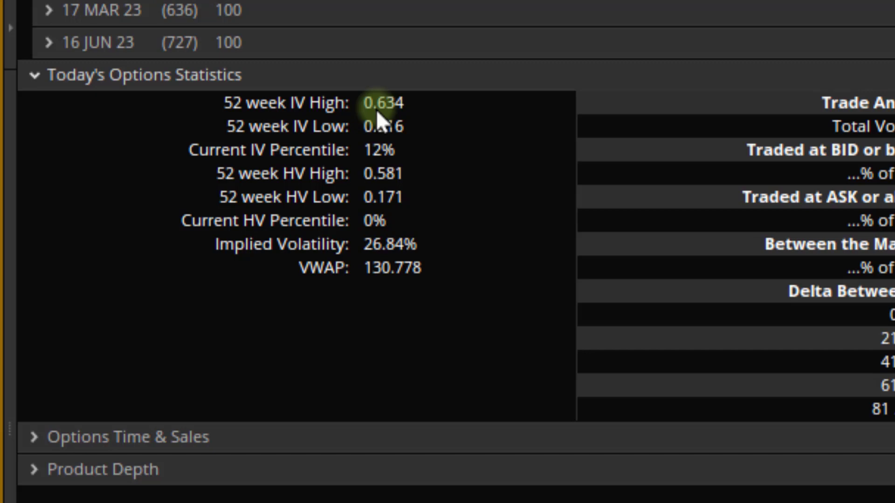
mouse_move(370, 121)
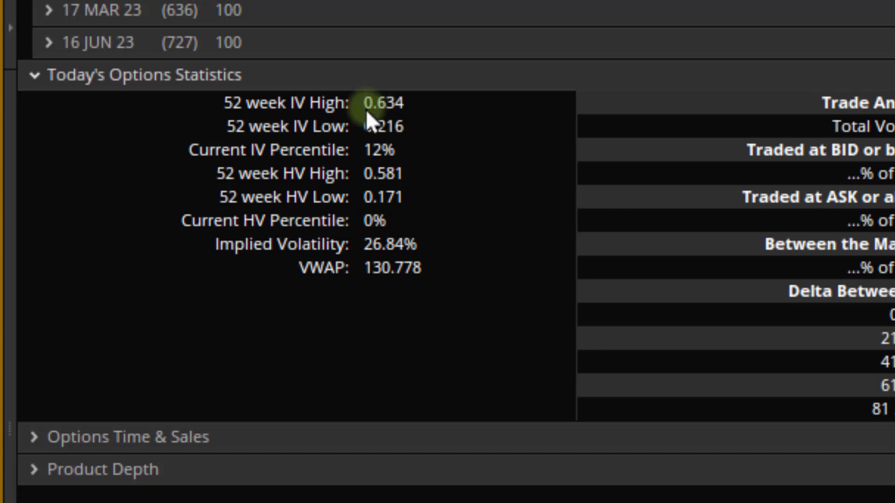
mouse_move(371, 124)
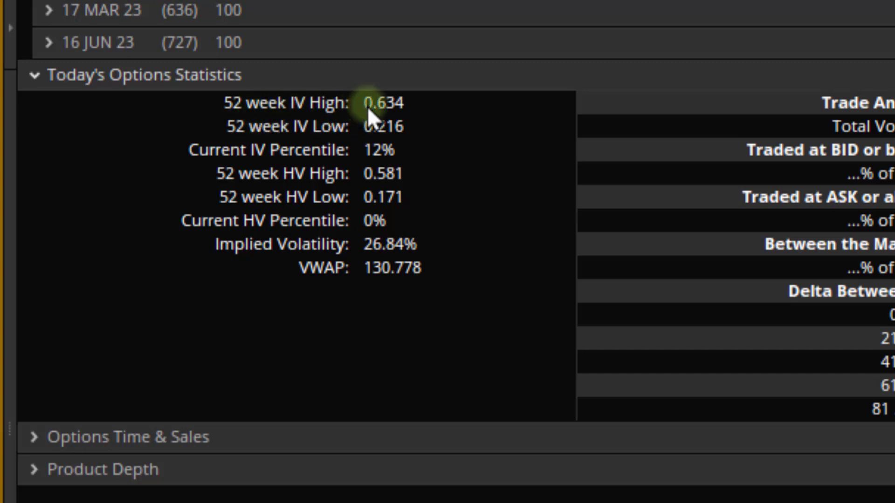
mouse_move(393, 120)
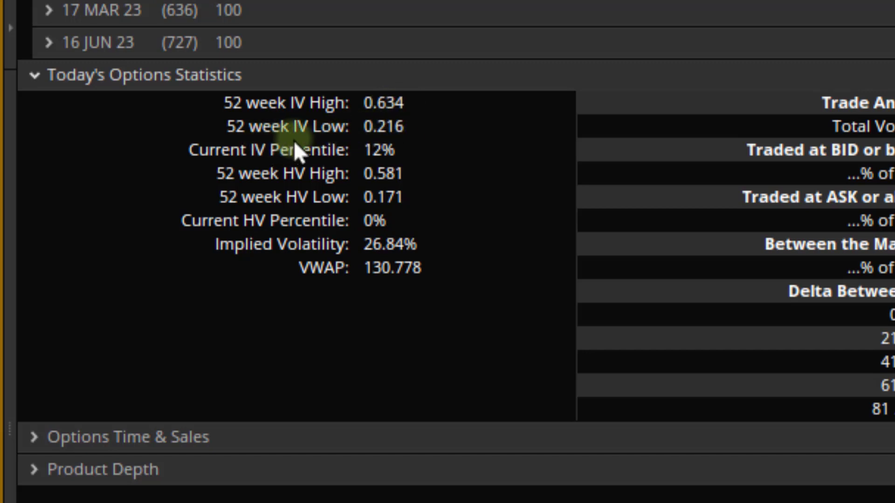
mouse_move(386, 151)
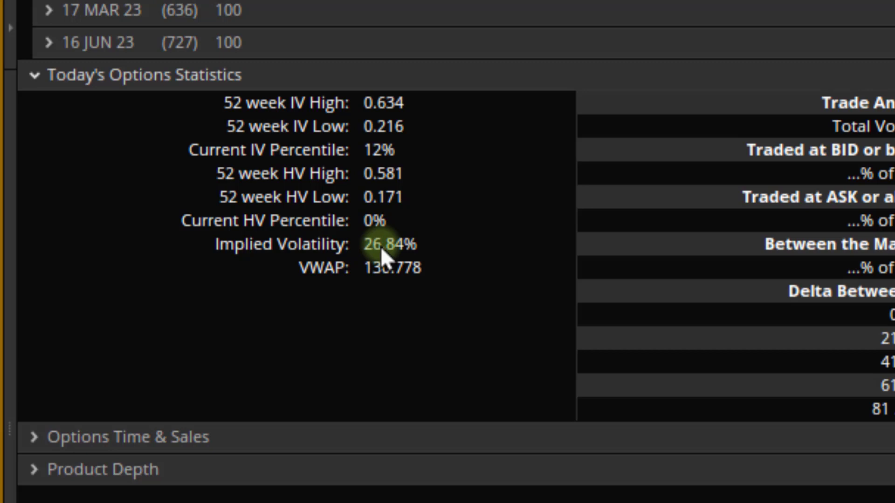
mouse_move(192, 171)
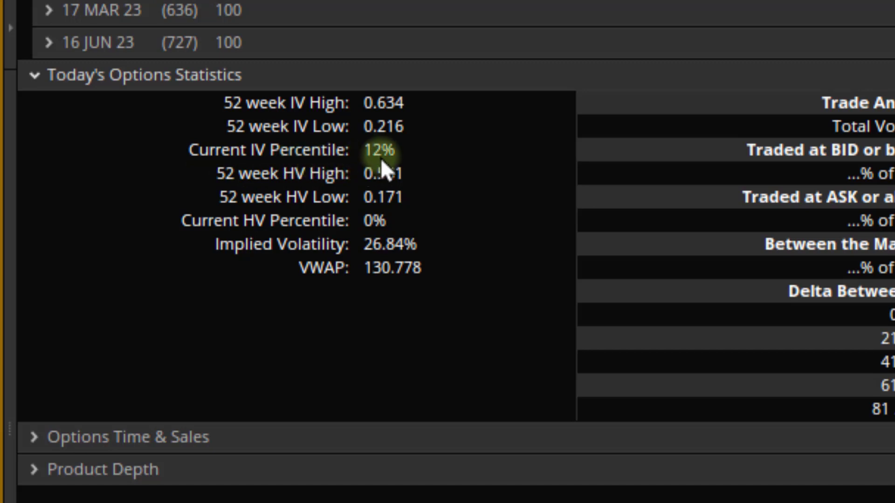
mouse_move(391, 162)
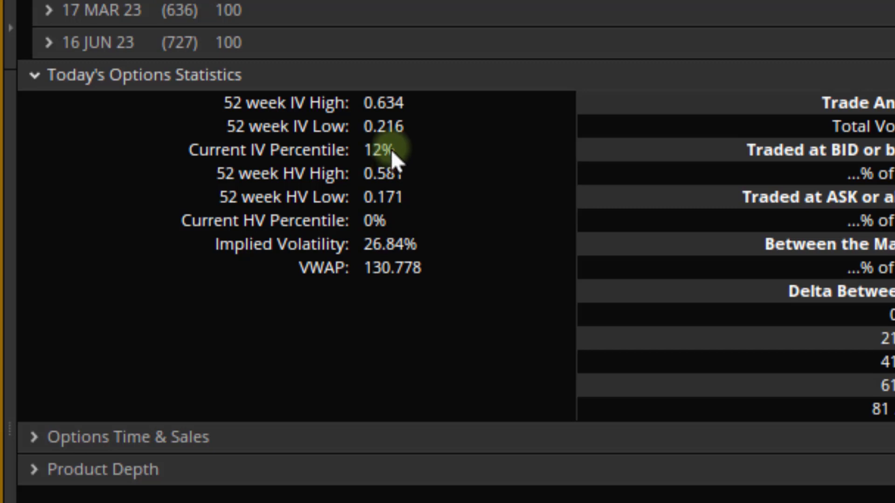
mouse_move(421, 159)
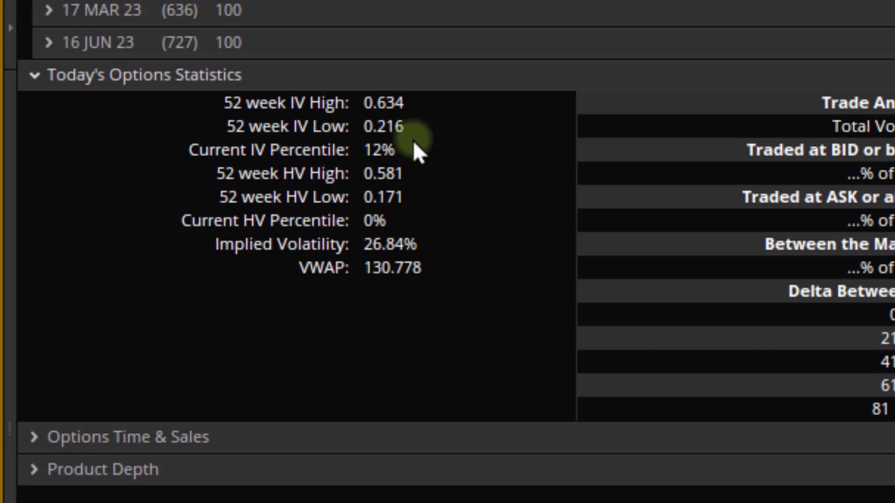
mouse_move(425, 166)
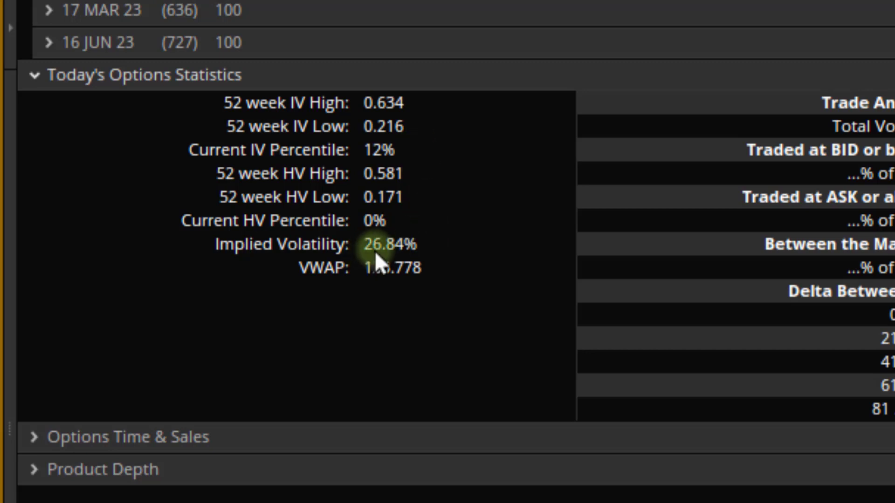
mouse_move(425, 142)
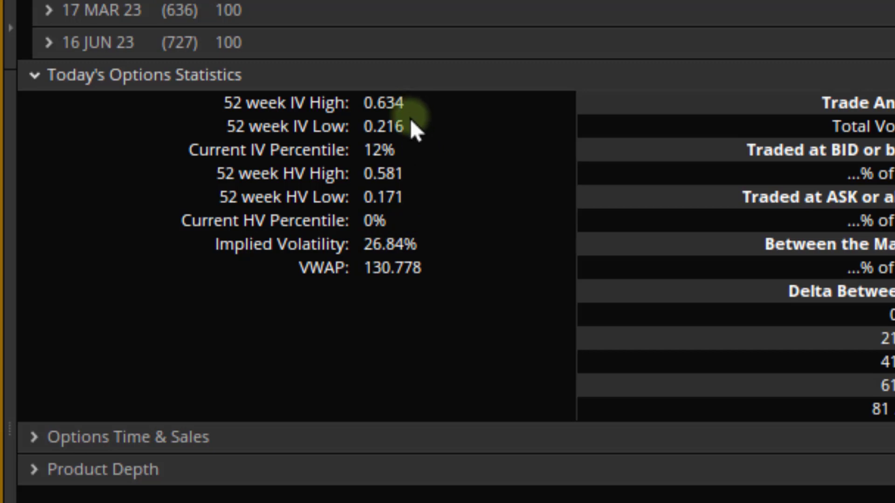
mouse_move(211, 200)
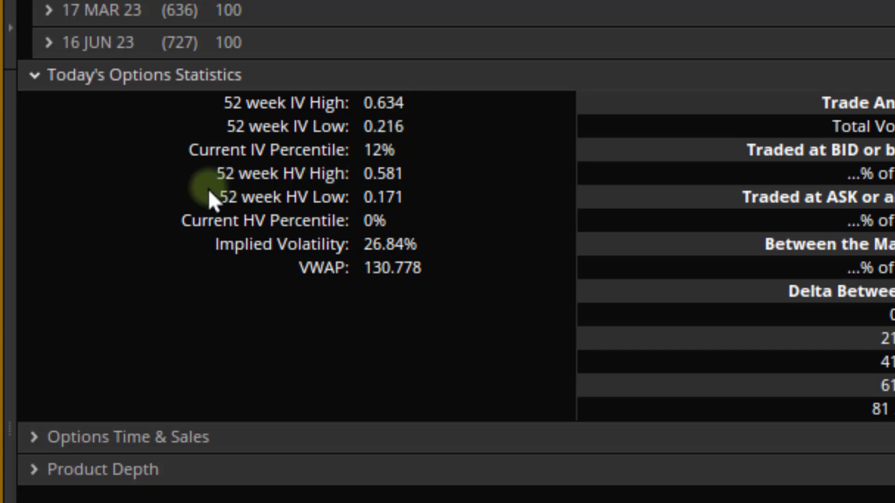
mouse_move(296, 197)
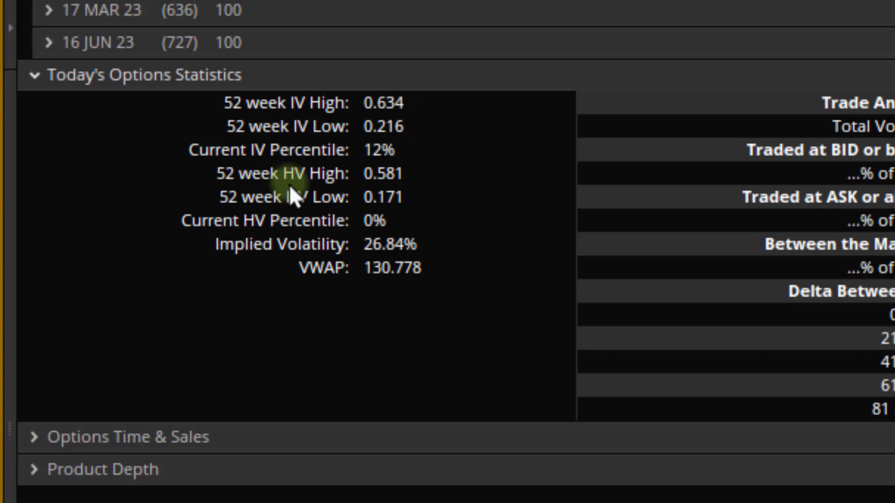
mouse_move(329, 197)
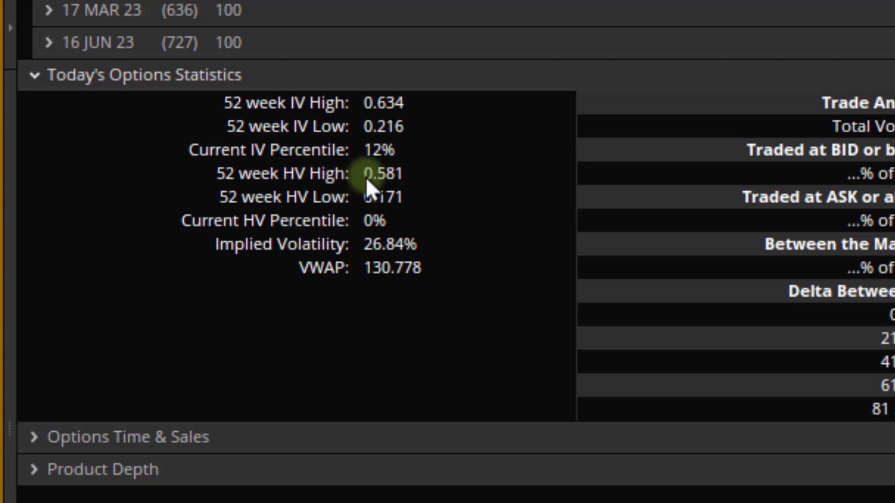
mouse_move(393, 197)
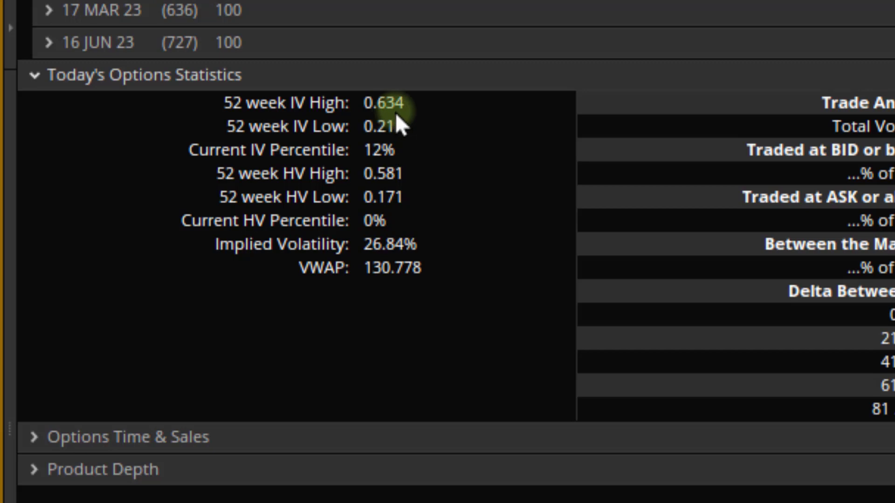
mouse_move(404, 203)
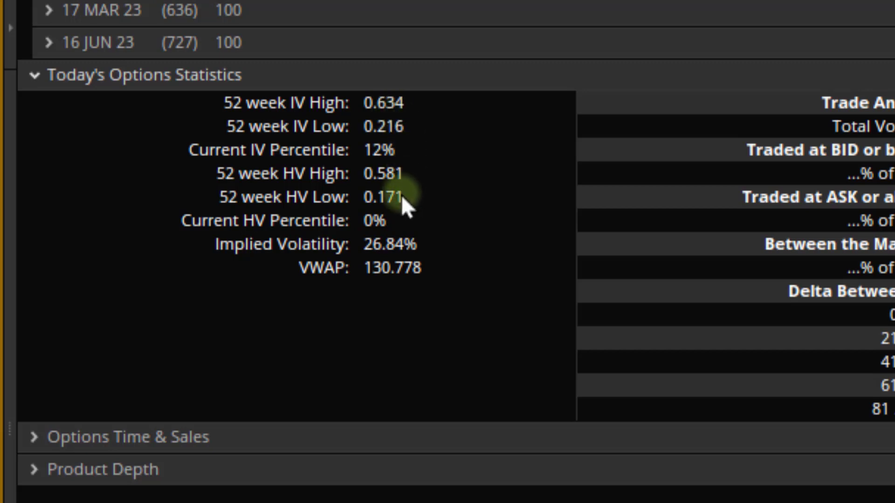
mouse_move(411, 137)
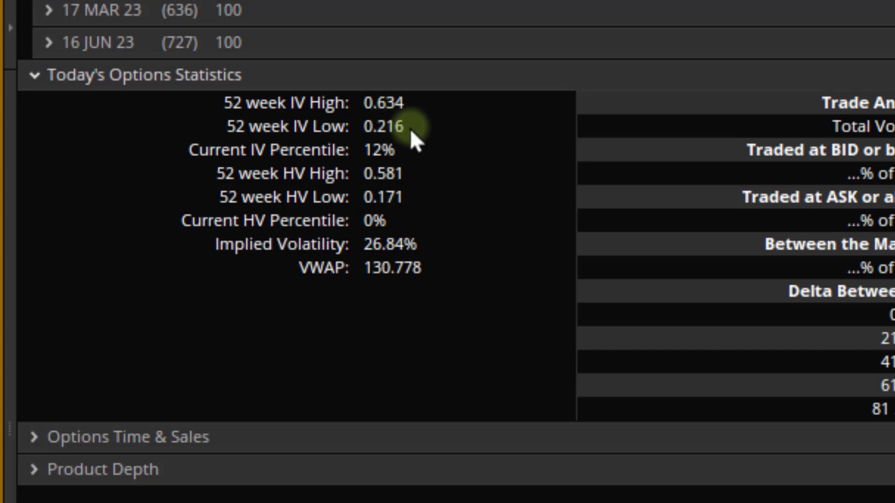
mouse_move(310, 299)
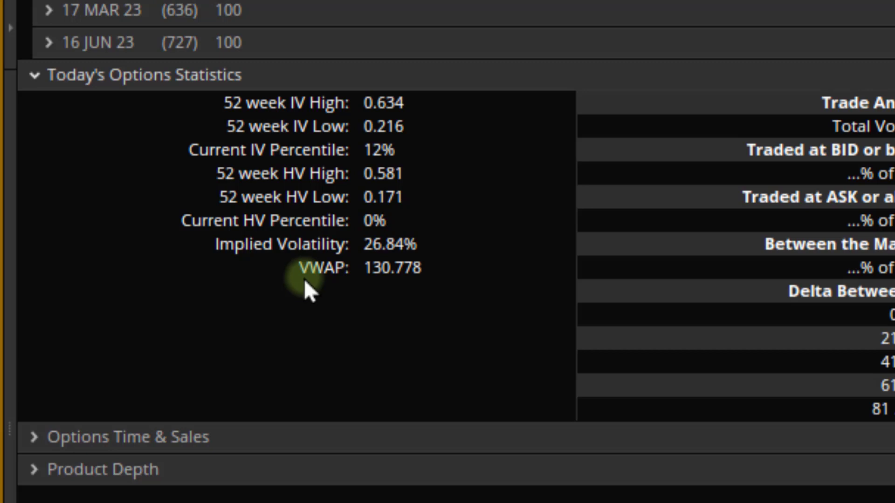
mouse_move(311, 291)
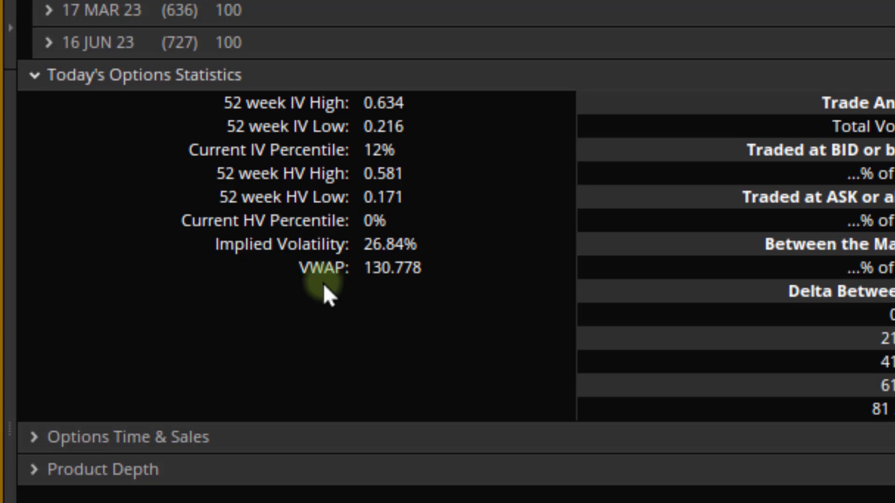
mouse_move(387, 291)
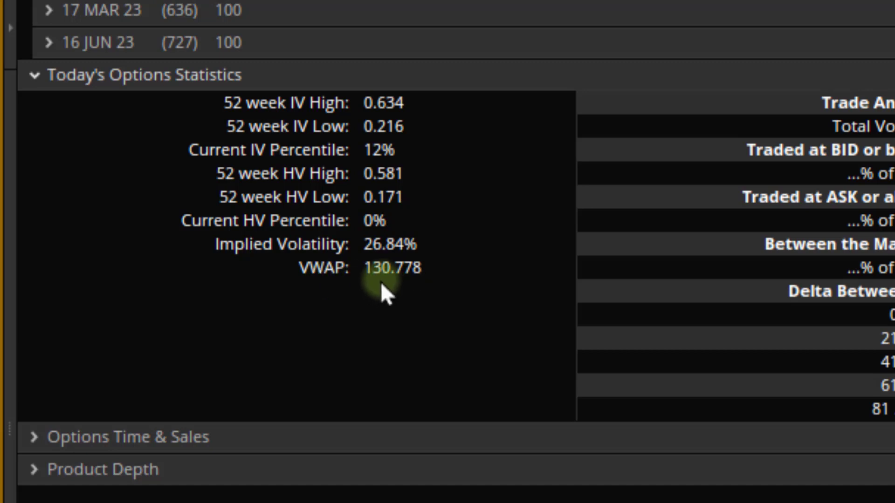
mouse_move(406, 297)
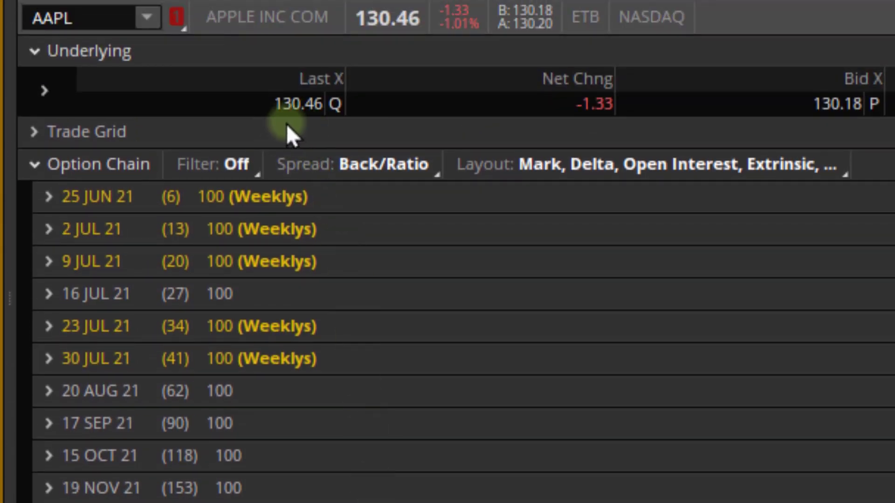
mouse_move(328, 131)
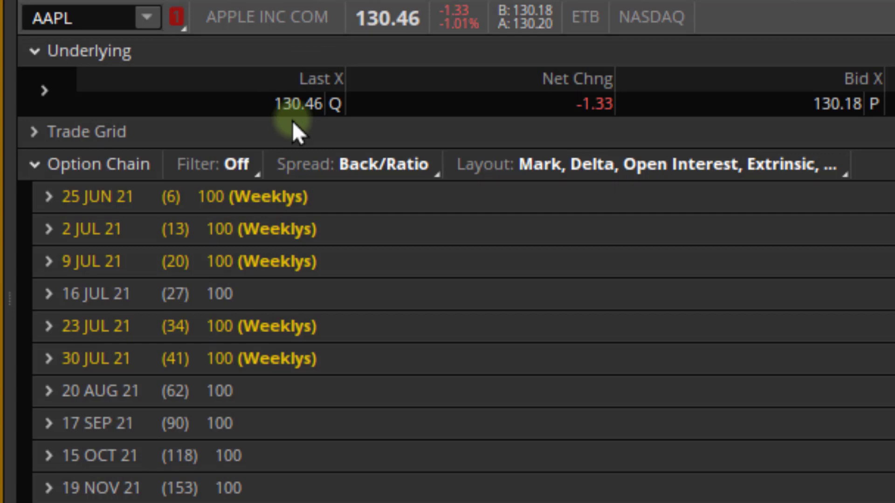
Scroll the Trade tab down past the Option Chain to the trade analysis table
scroll(down, 3)
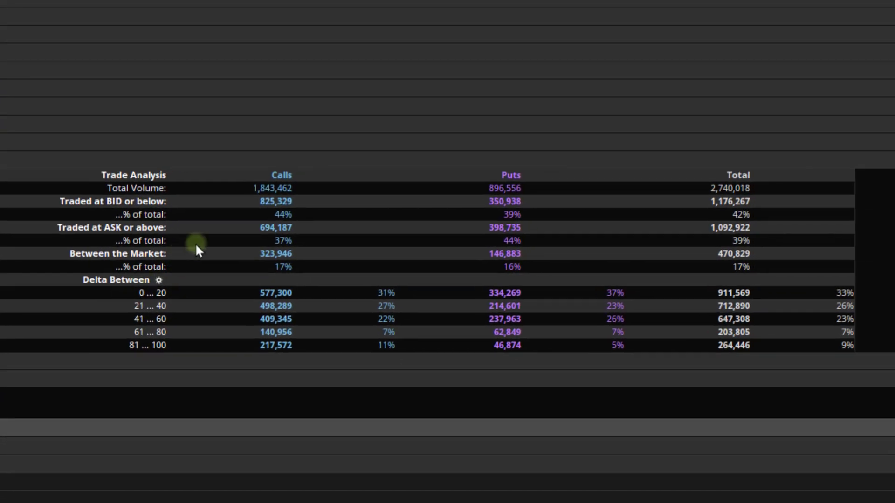
mouse_move(154, 189)
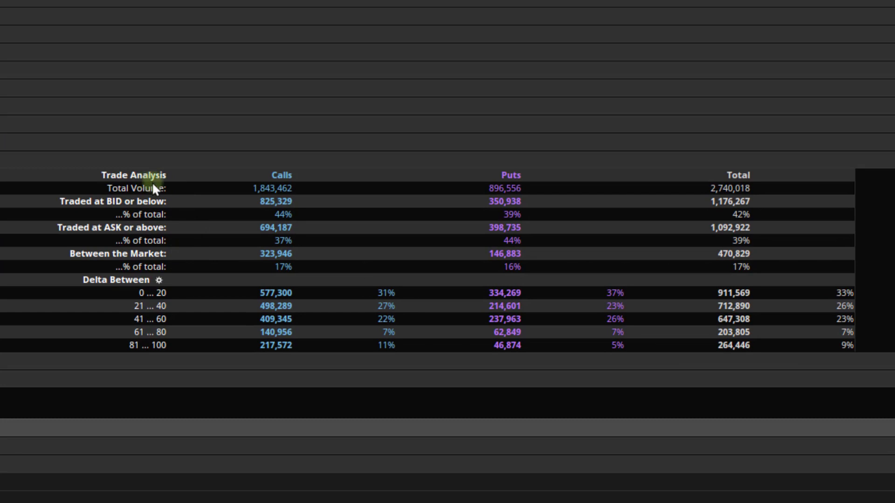
mouse_move(502, 180)
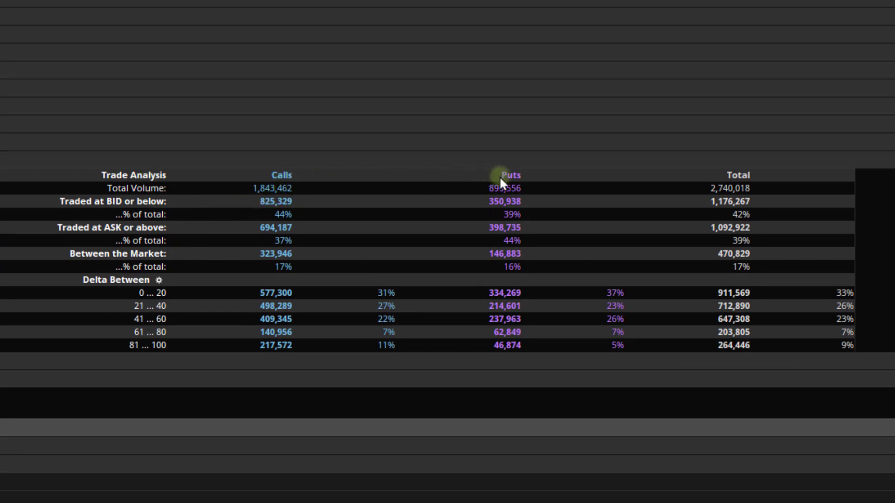
mouse_move(745, 184)
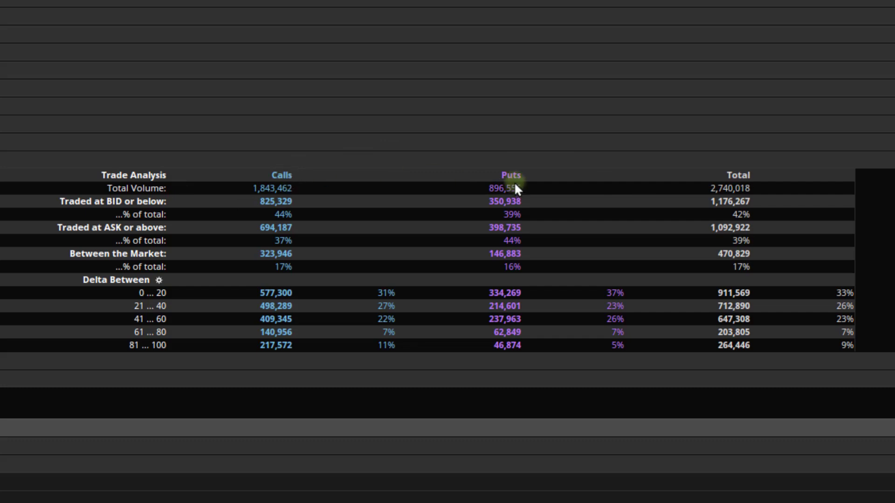
mouse_move(138, 195)
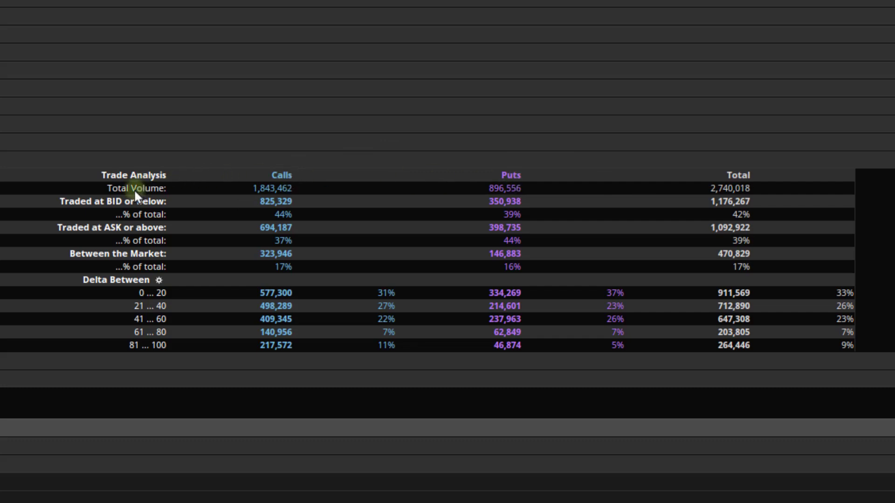
mouse_move(248, 207)
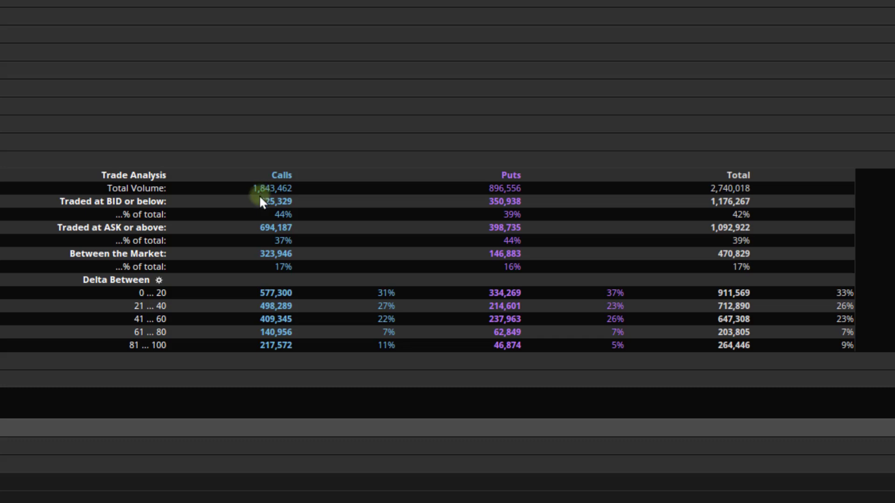
mouse_move(508, 202)
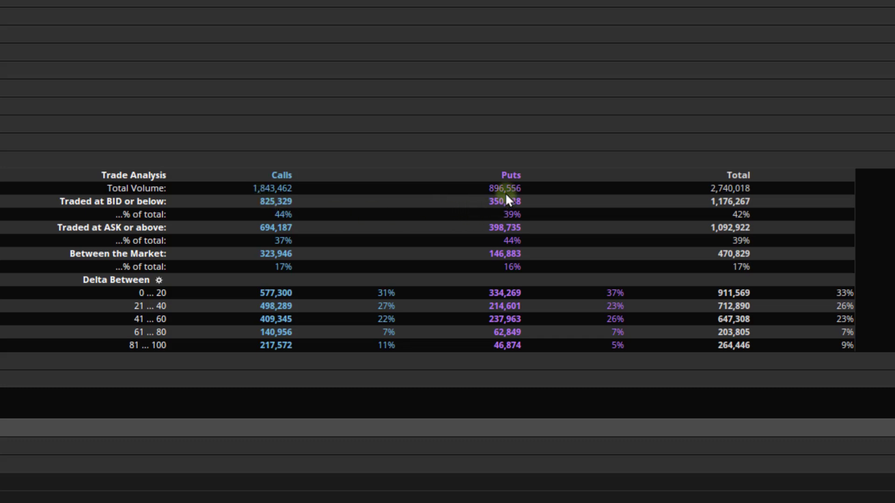
mouse_move(723, 205)
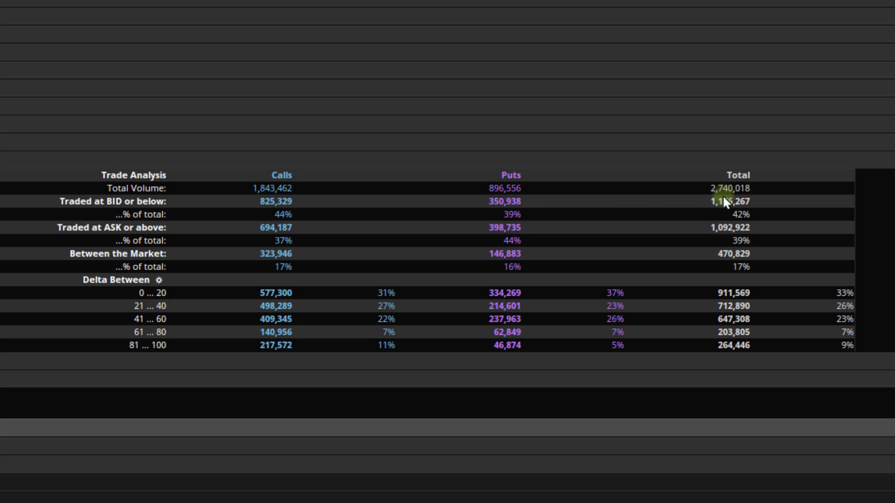
mouse_move(277, 202)
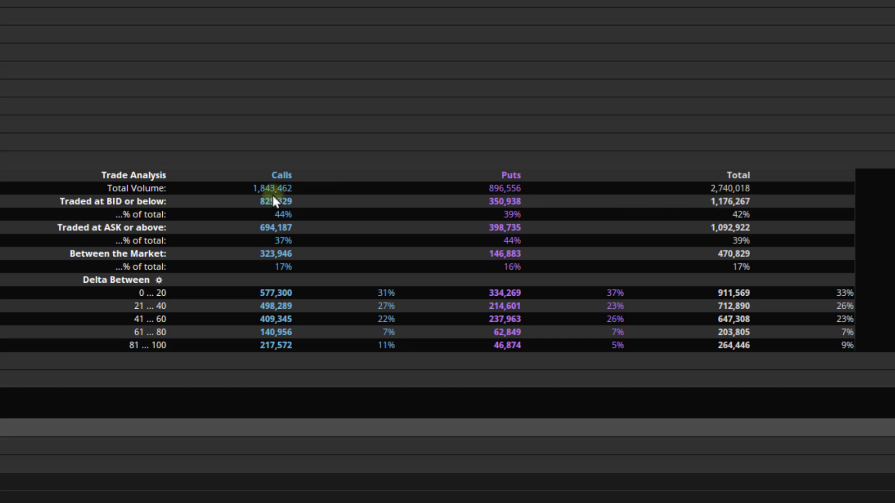
mouse_move(471, 201)
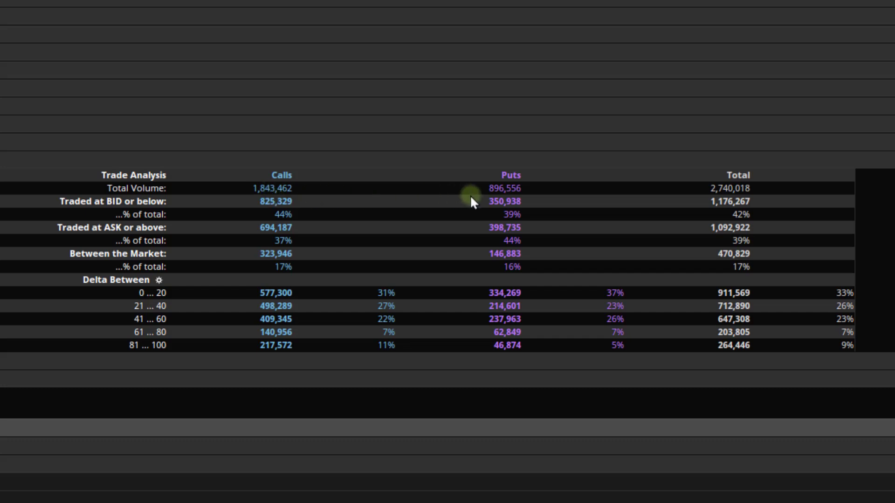
mouse_move(494, 197)
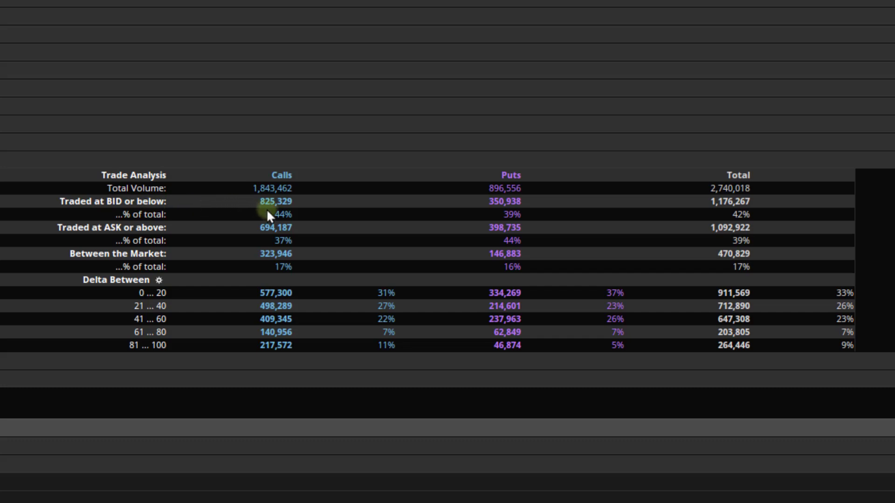
mouse_move(271, 195)
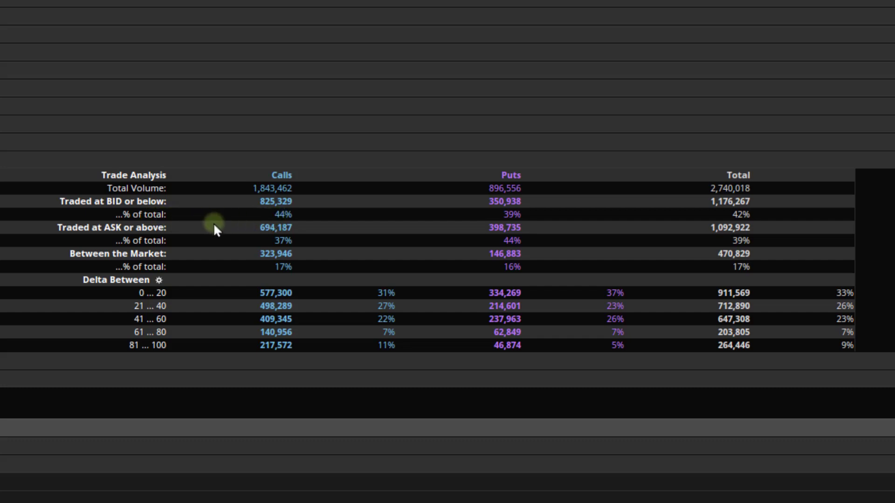
mouse_move(283, 227)
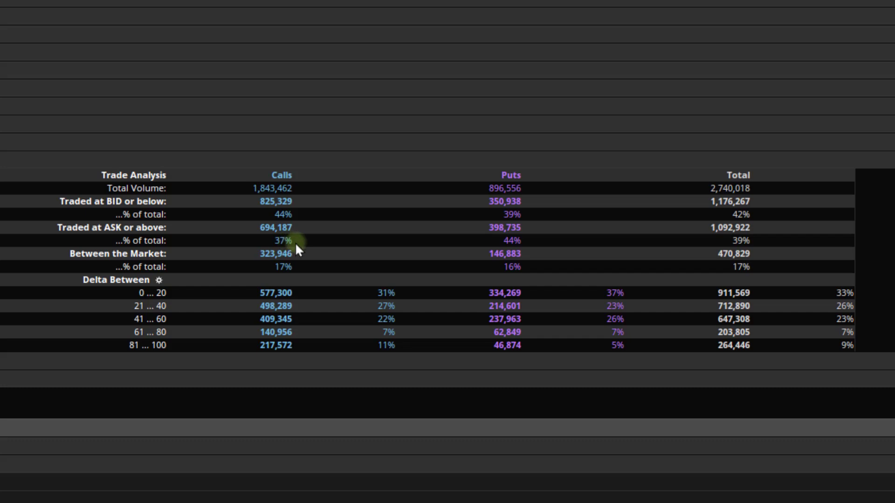
mouse_move(298, 227)
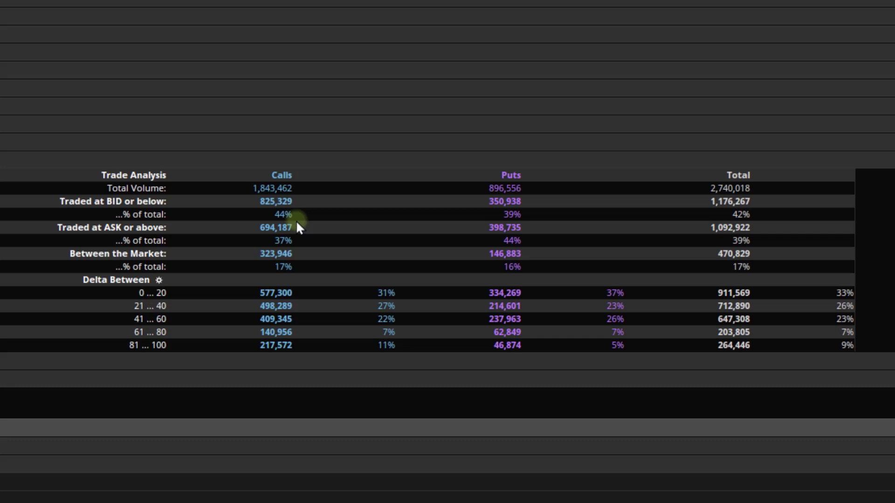
mouse_move(232, 227)
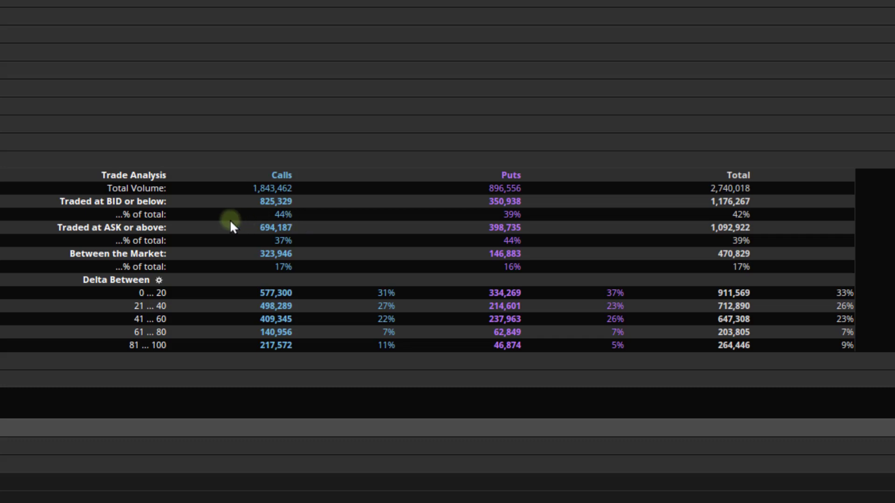
mouse_move(313, 220)
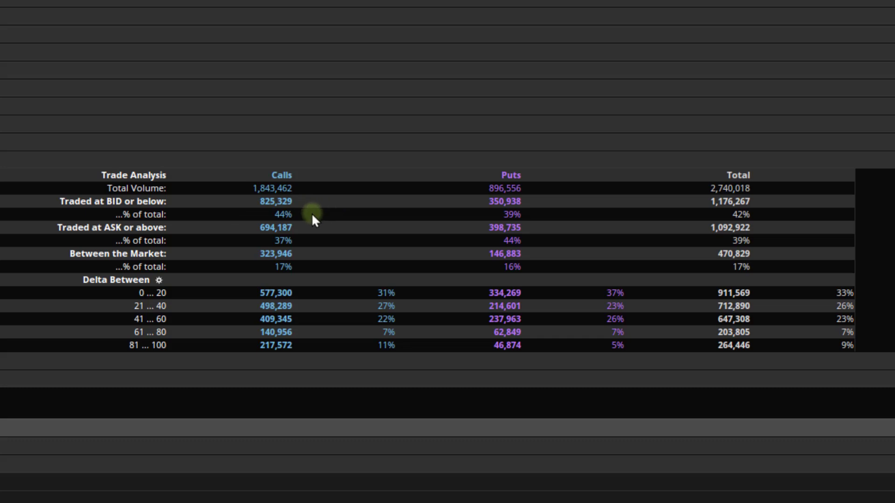
mouse_move(97, 263)
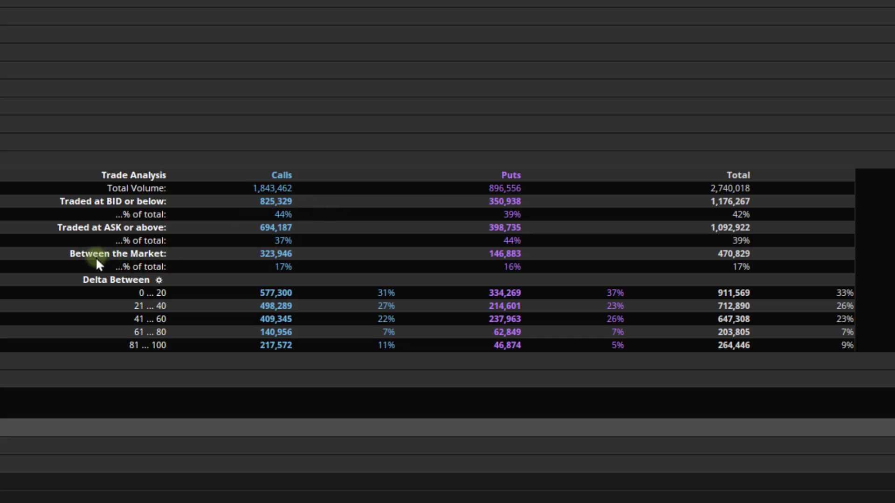
mouse_move(268, 267)
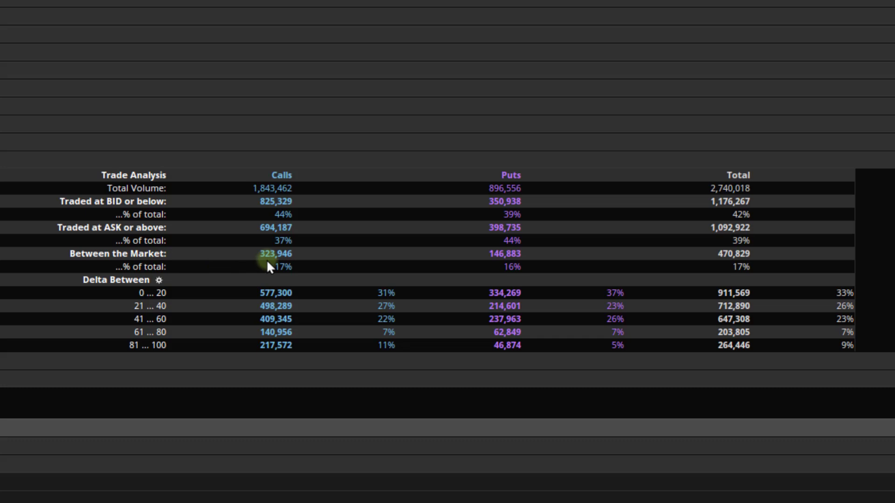
mouse_move(274, 278)
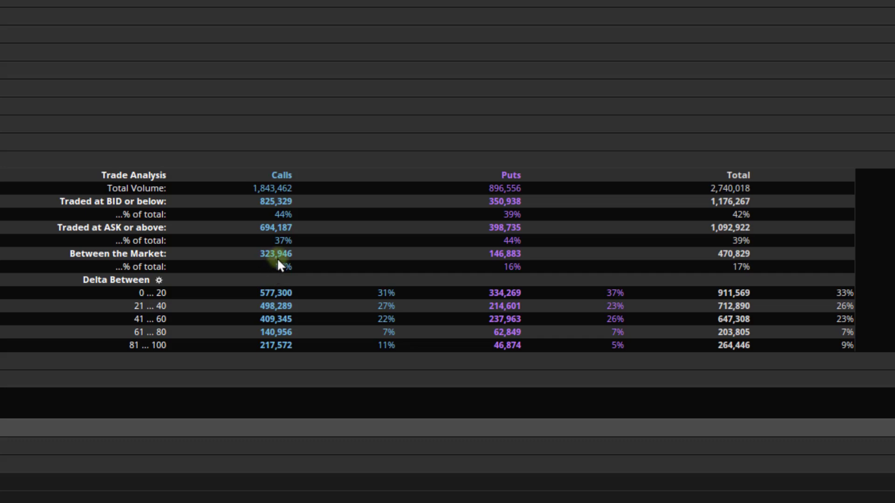
mouse_move(260, 291)
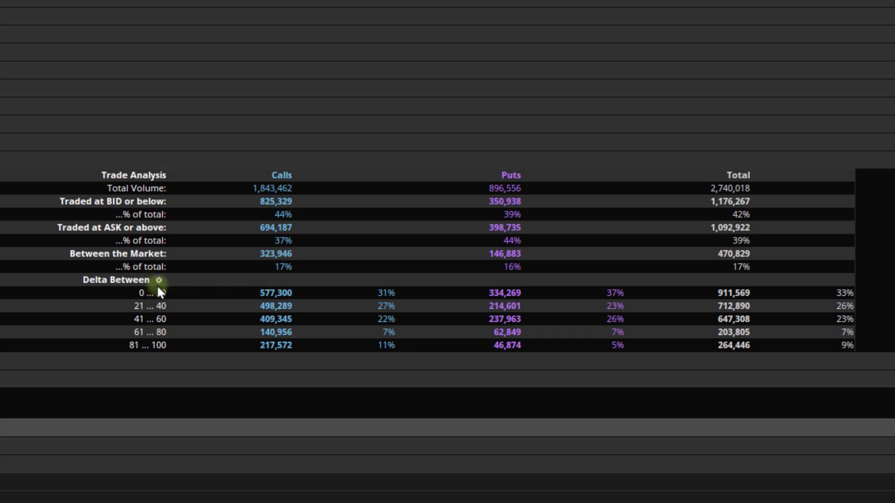
click(160, 279)
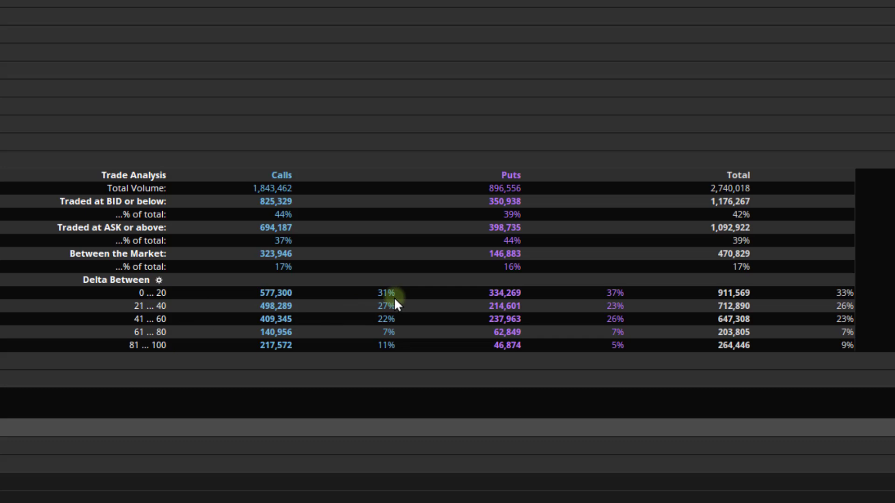
mouse_move(154, 317)
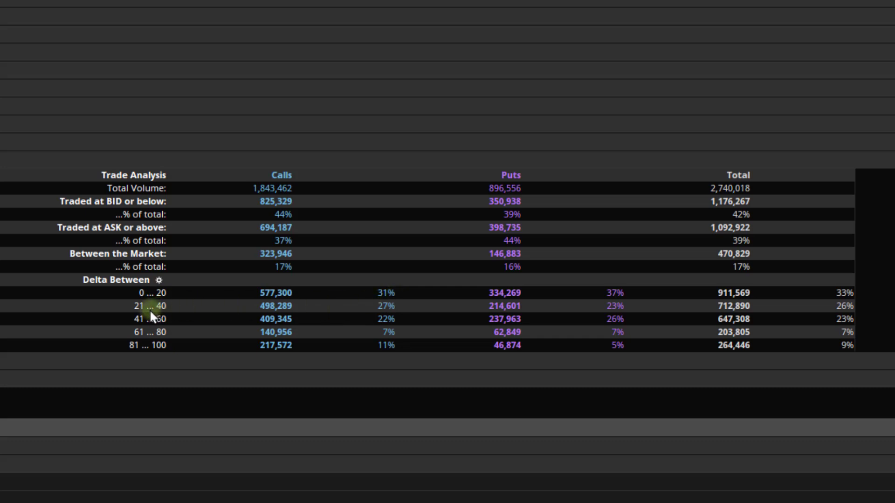
mouse_move(400, 318)
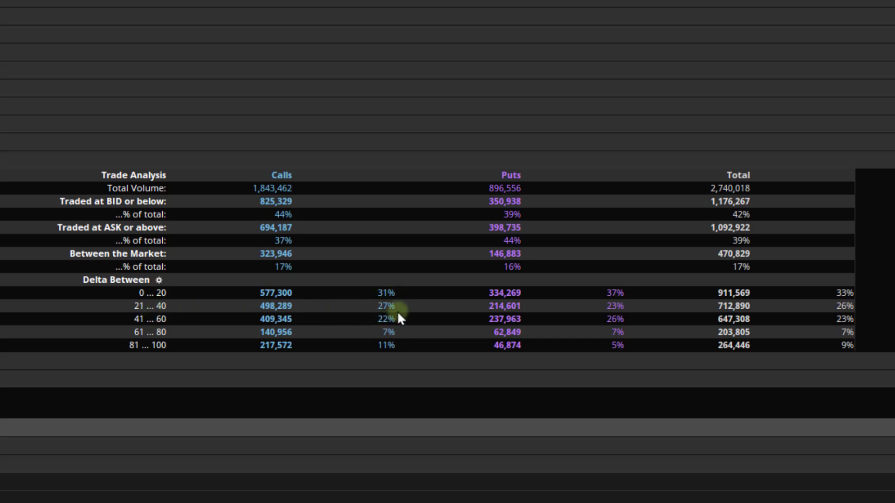
mouse_move(164, 293)
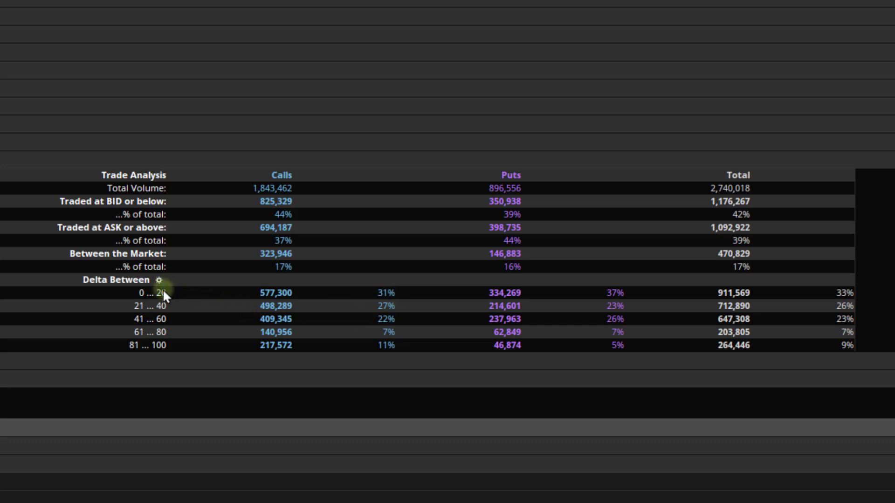
mouse_move(142, 354)
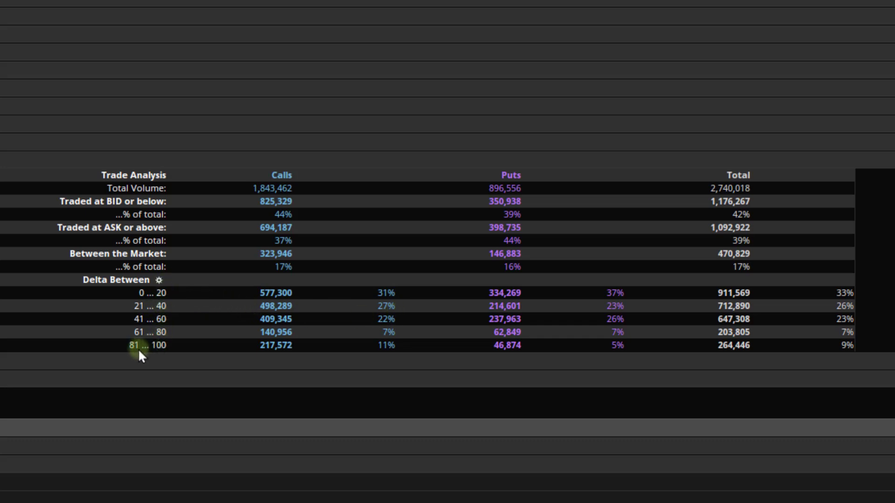
mouse_move(165, 348)
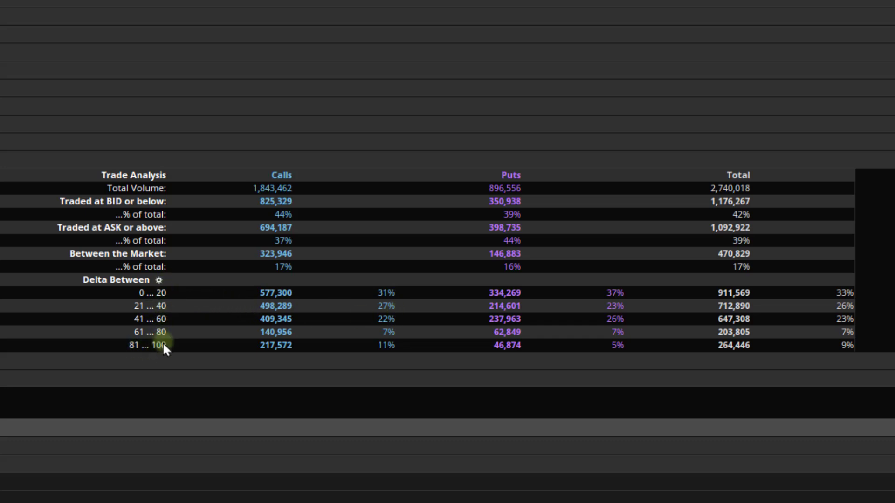
mouse_move(386, 345)
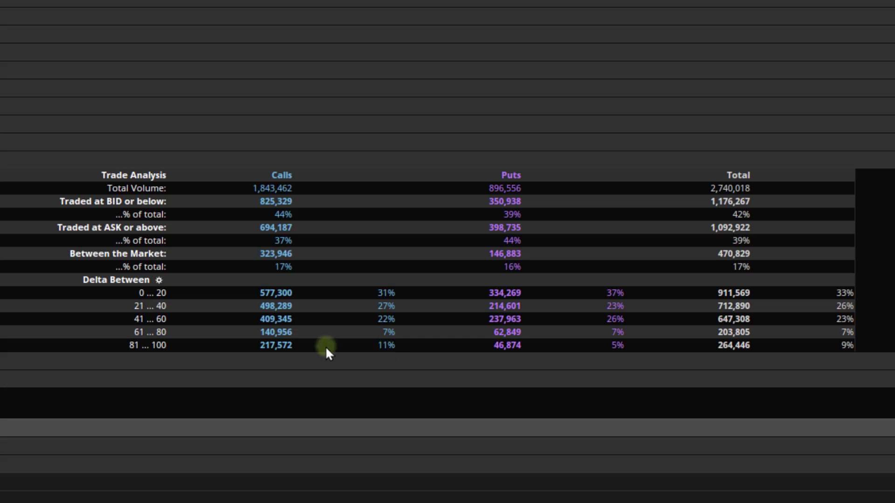
mouse_move(182, 298)
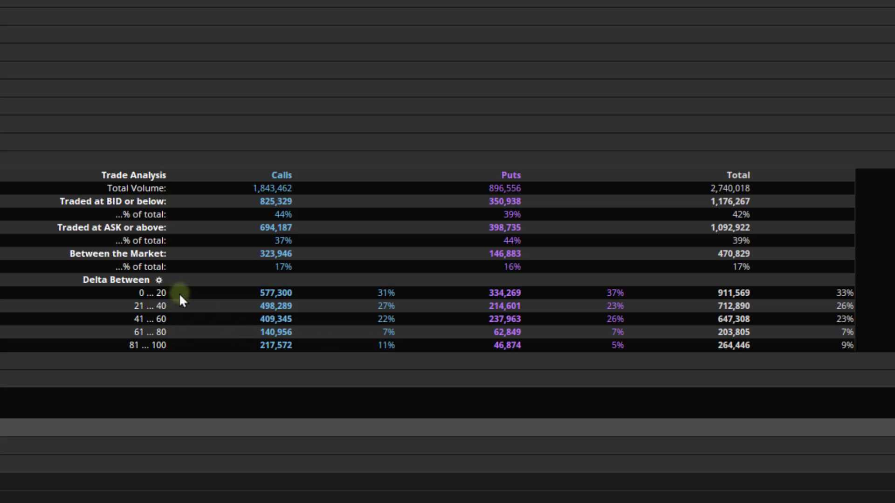
mouse_move(182, 302)
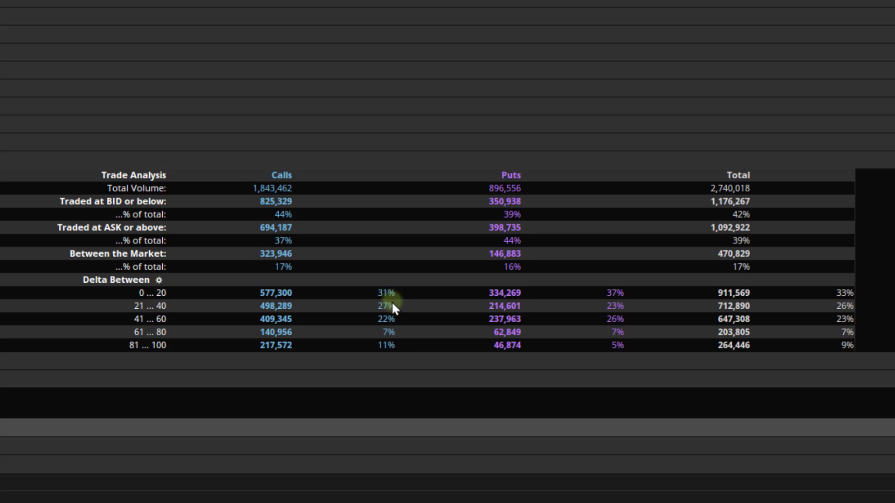
mouse_move(507, 188)
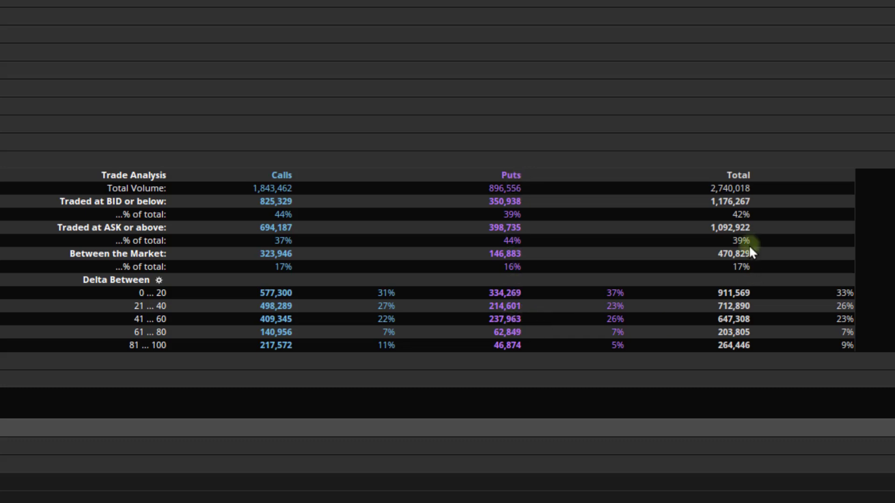
mouse_move(748, 333)
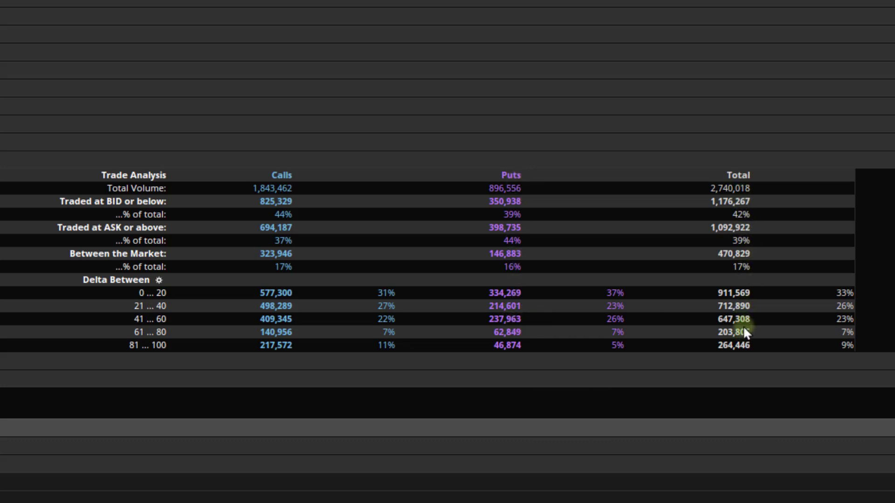
mouse_move(728, 280)
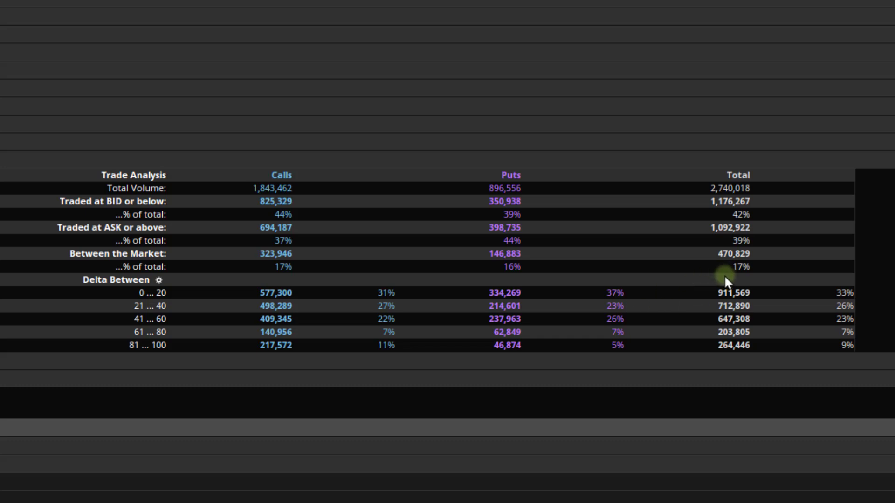
mouse_move(727, 282)
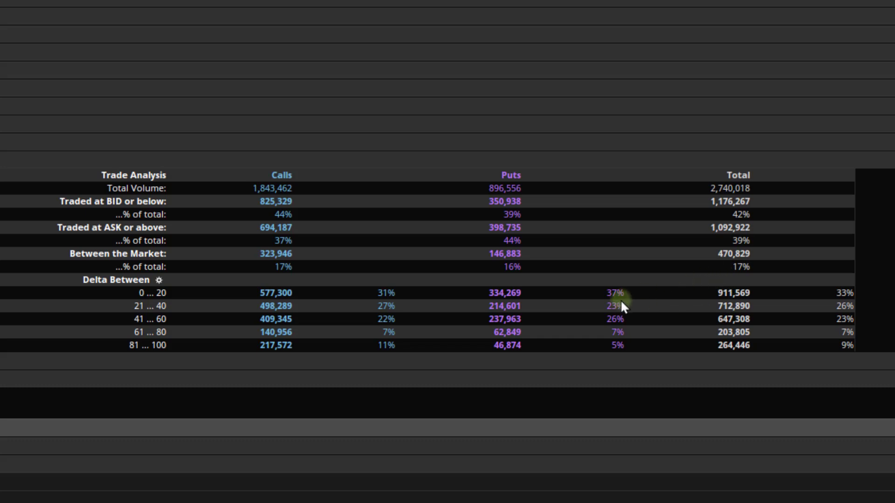
mouse_move(844, 305)
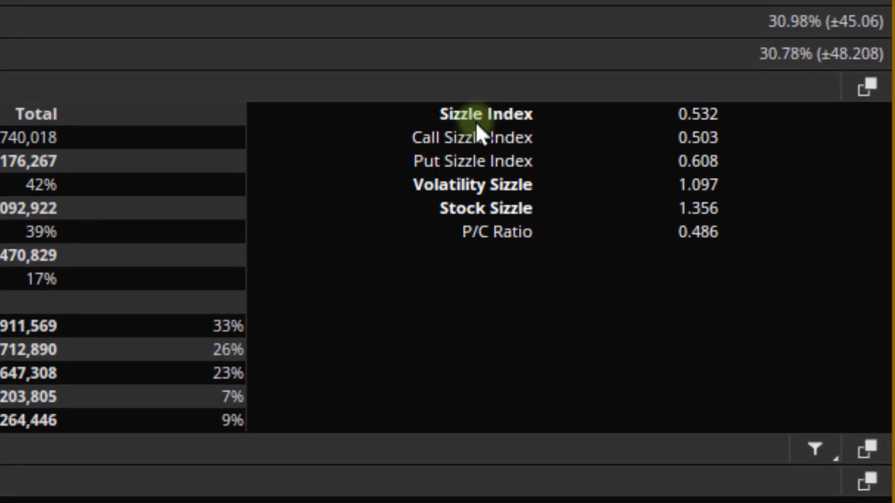
mouse_move(708, 142)
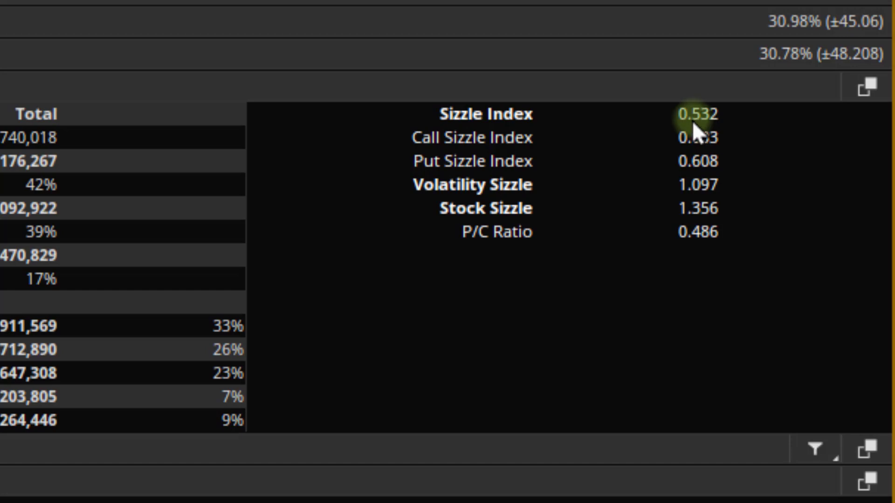
mouse_move(697, 132)
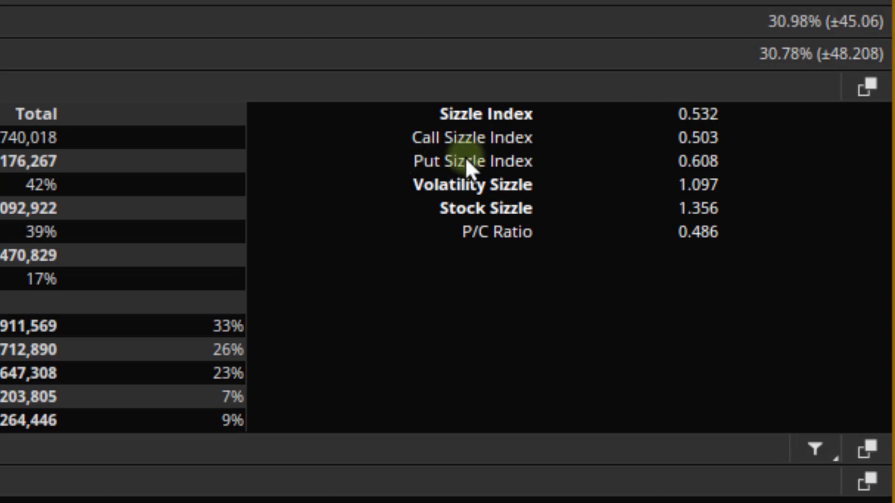
mouse_move(619, 165)
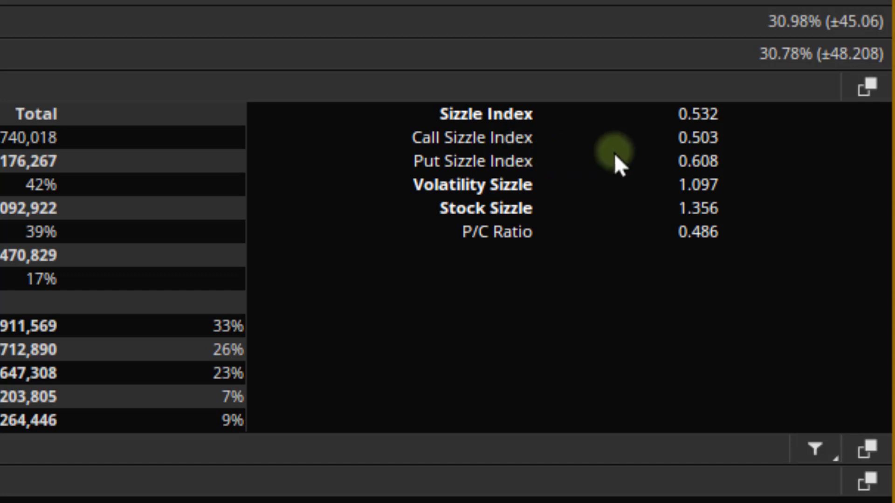
mouse_move(468, 189)
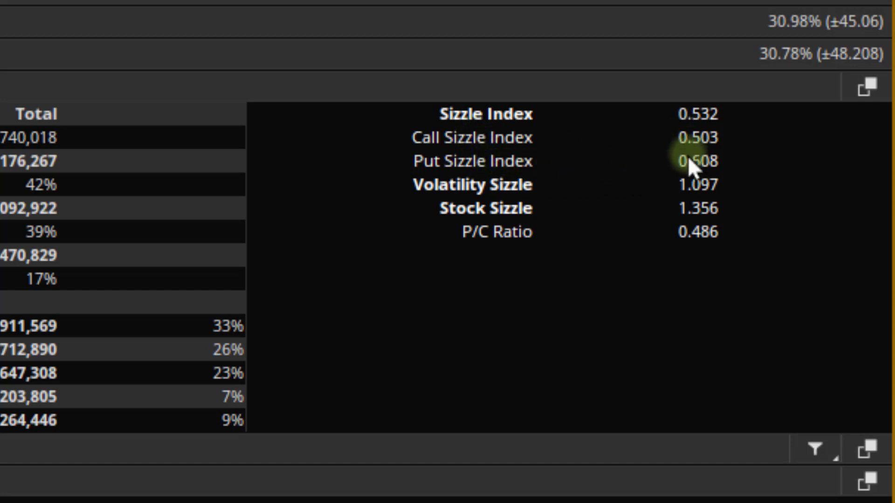
mouse_move(455, 197)
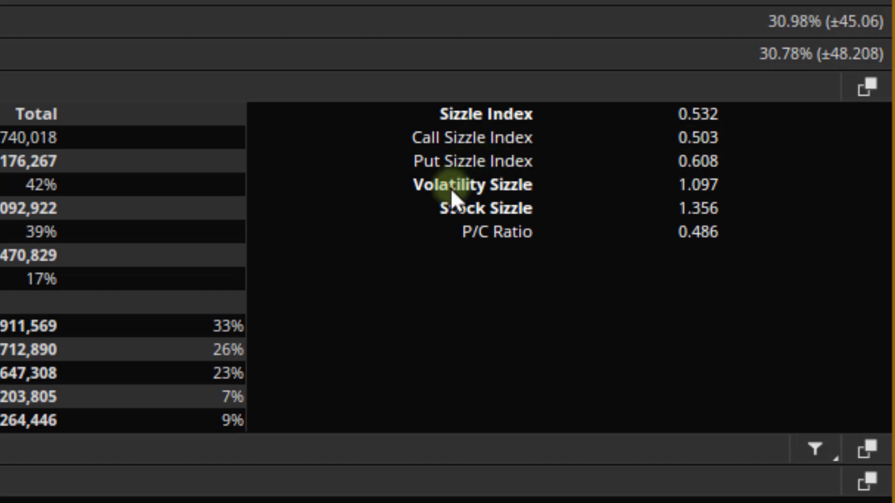
mouse_move(454, 205)
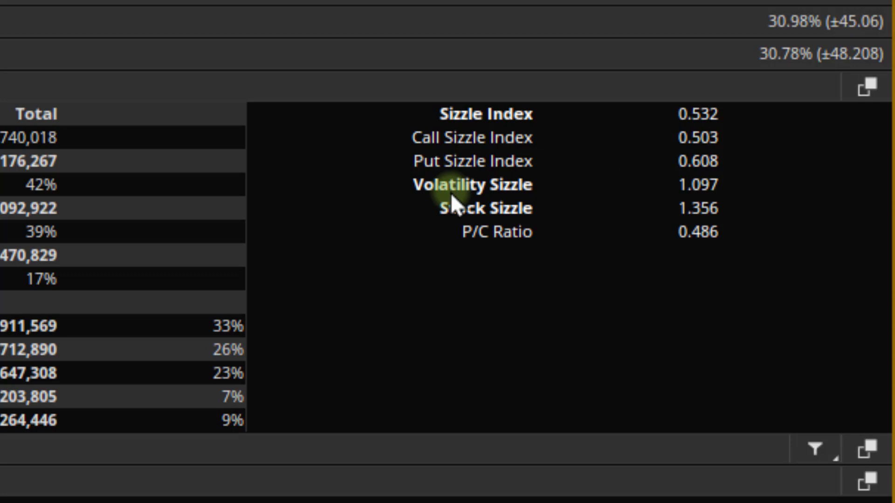
mouse_move(520, 189)
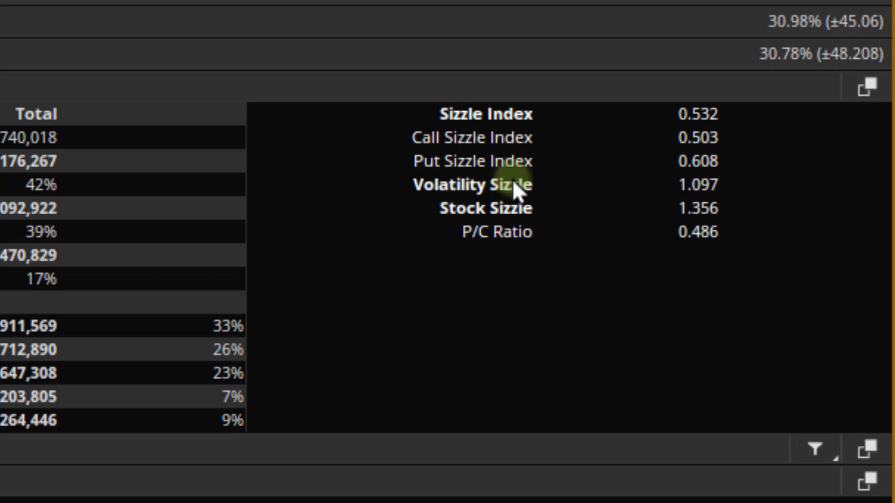
mouse_move(525, 208)
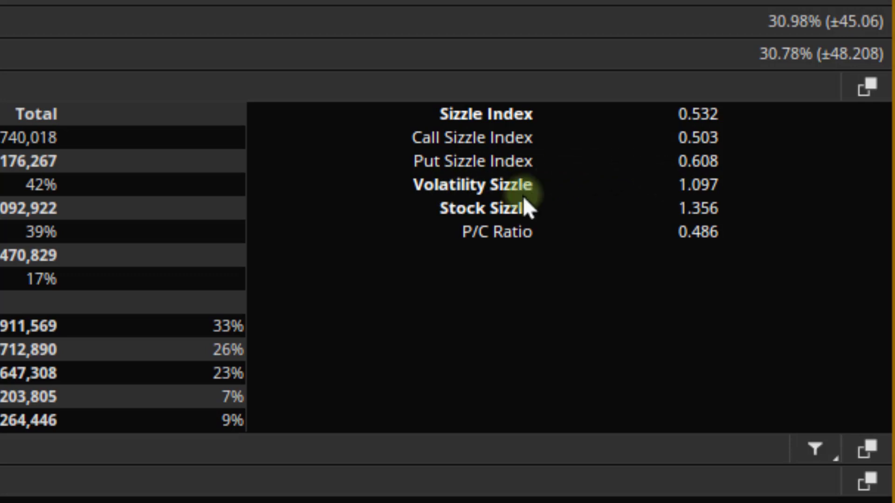
mouse_move(565, 194)
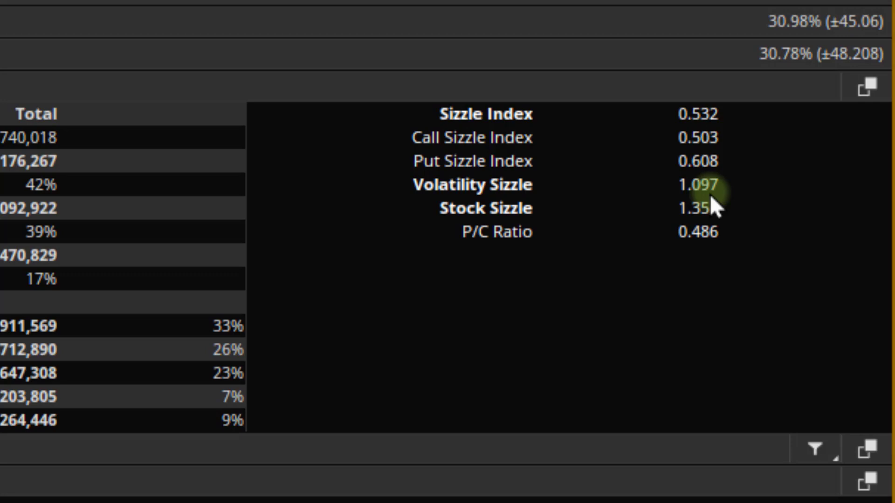
mouse_move(711, 208)
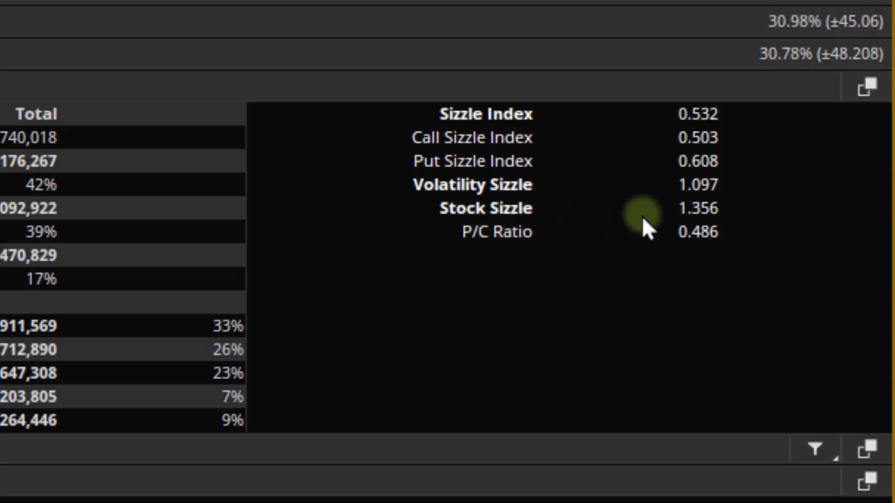
mouse_move(511, 232)
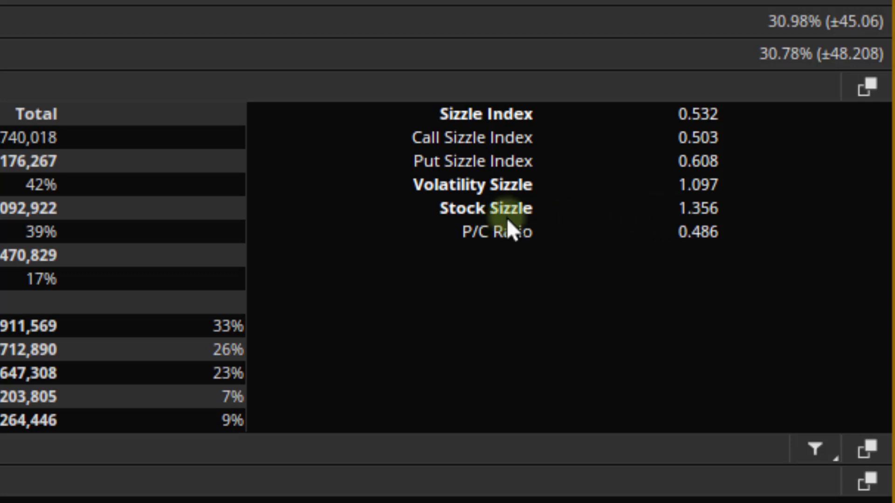
mouse_move(708, 231)
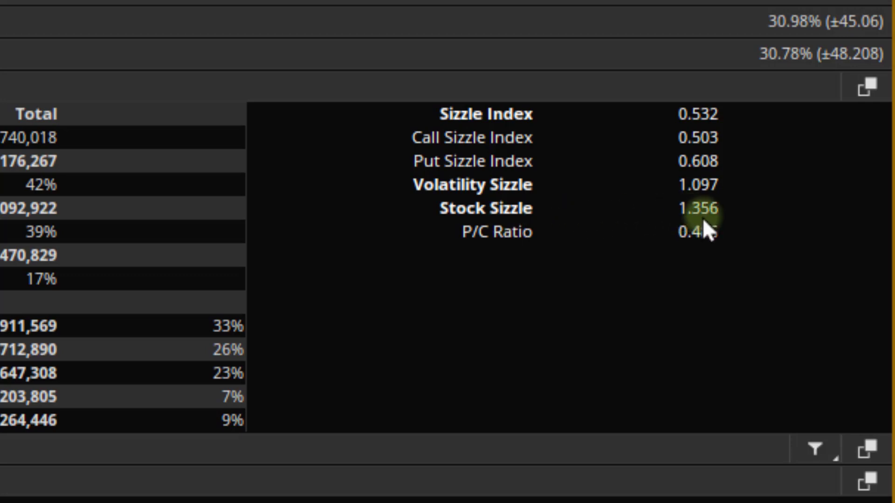
mouse_move(708, 232)
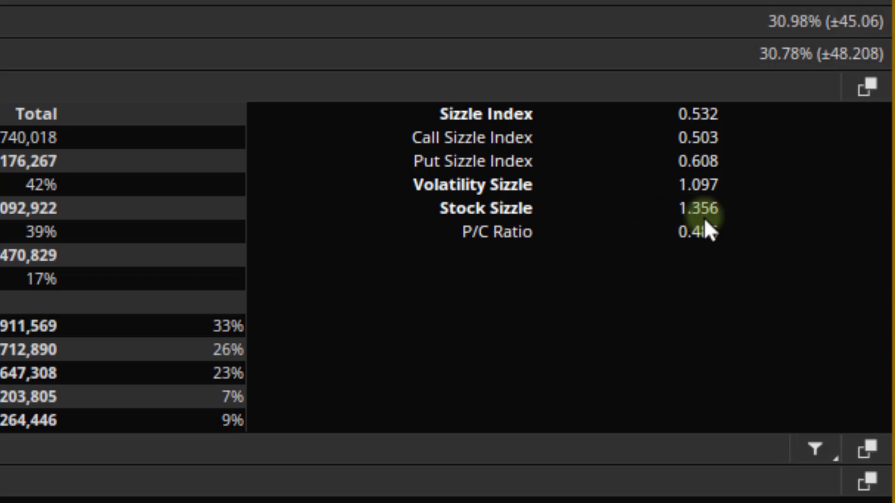
mouse_move(485, 285)
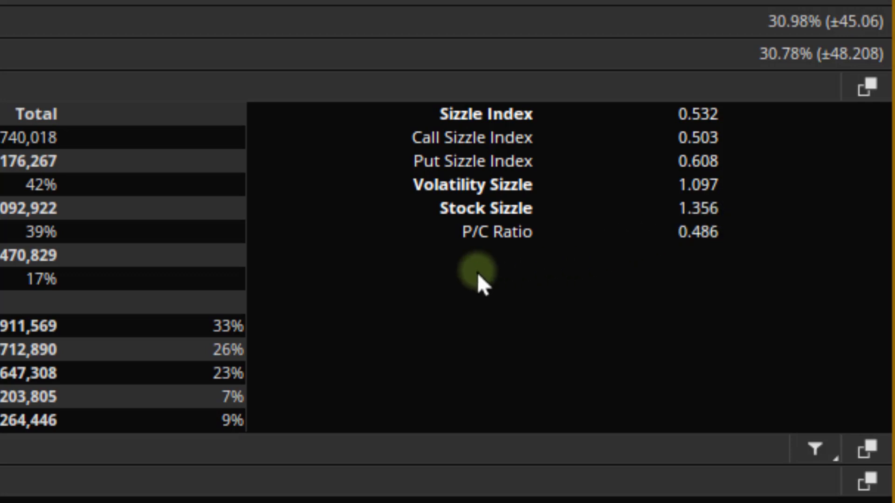
mouse_move(481, 269)
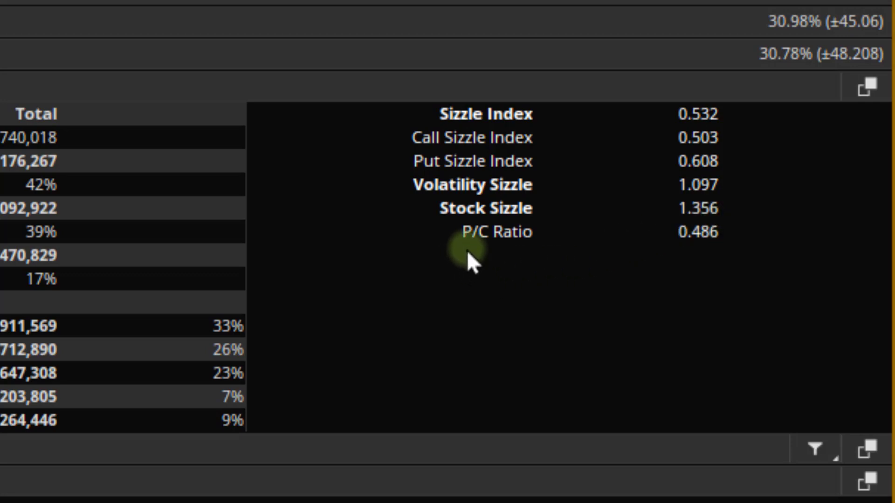
mouse_move(474, 264)
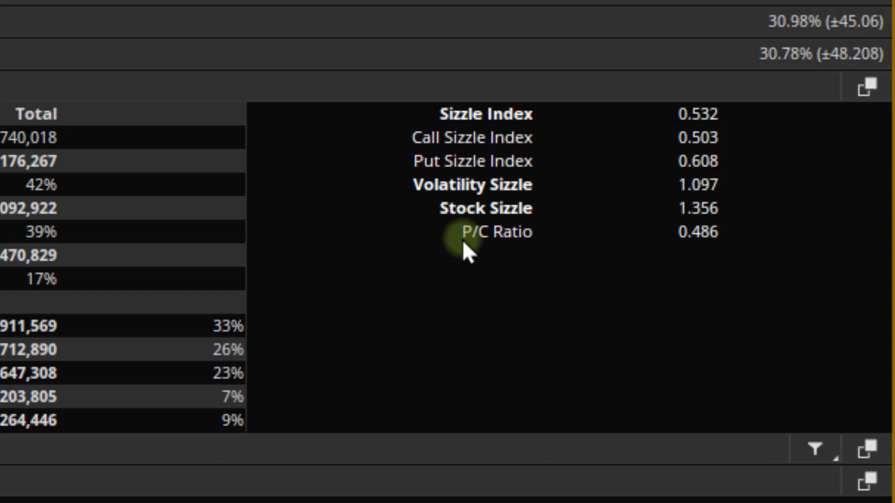
mouse_move(500, 250)
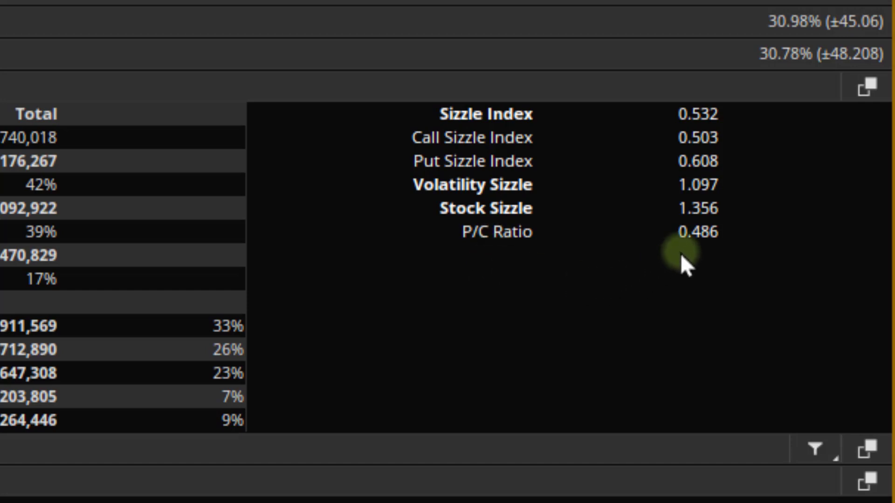
mouse_move(707, 260)
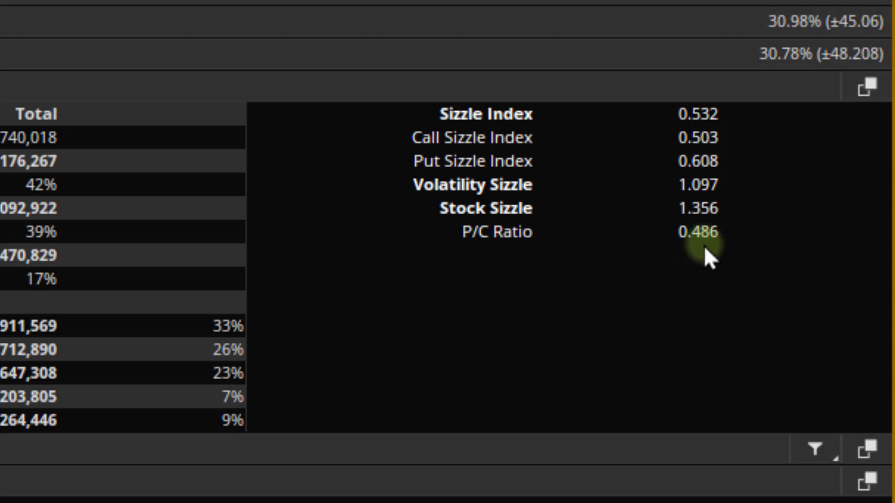
mouse_move(465, 251)
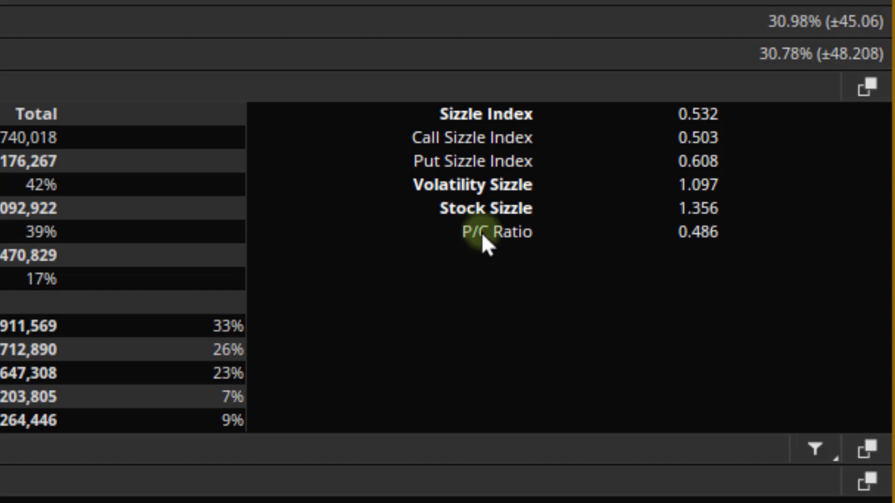
mouse_move(469, 256)
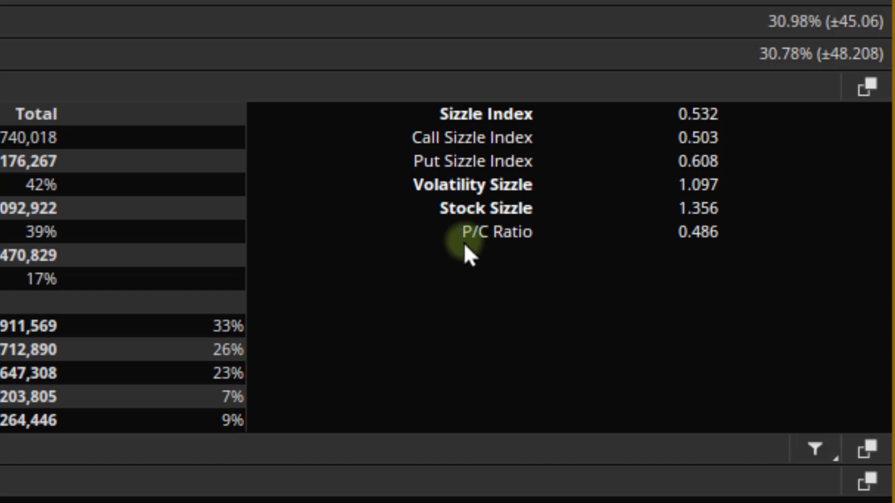
mouse_move(505, 260)
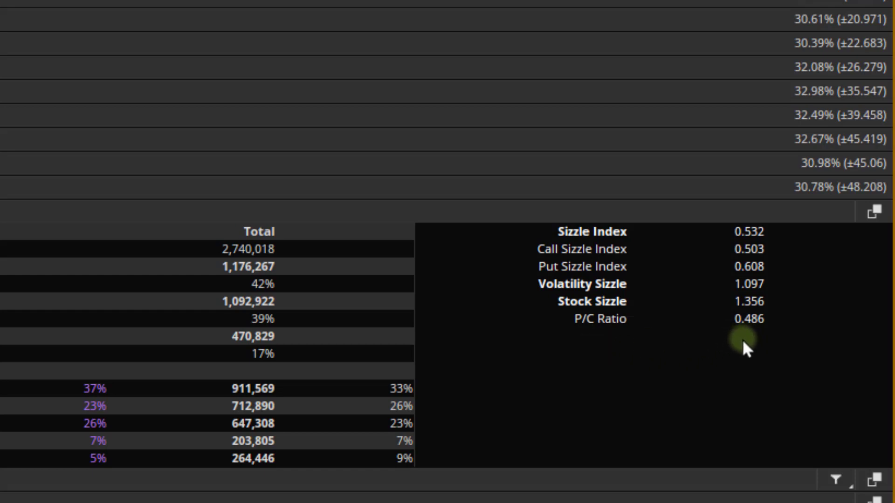
mouse_move(742, 357)
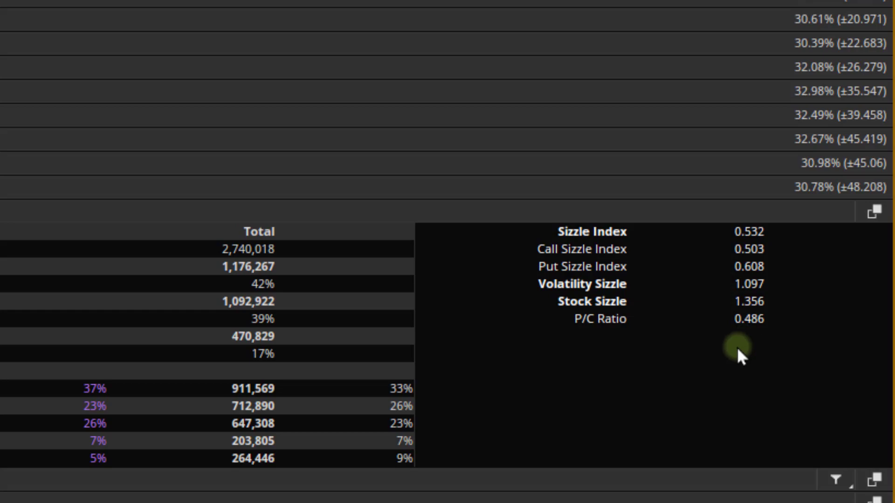